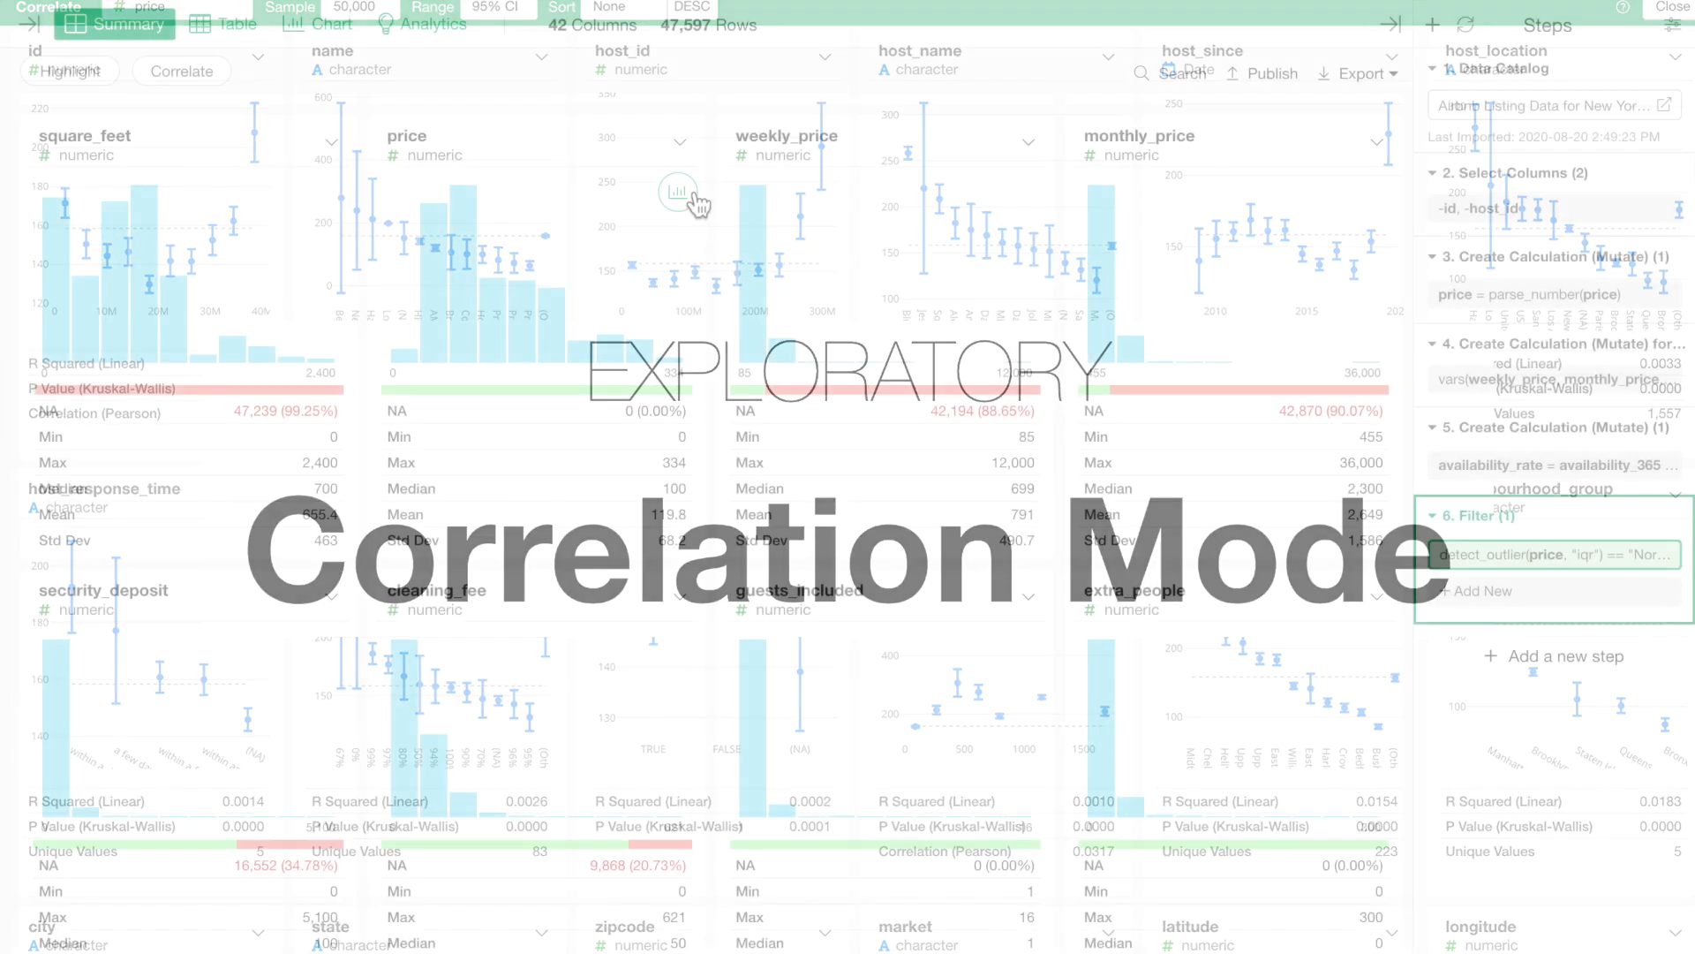
# Browse the listing rows in Table view, then return to Summary at the price column.
pyautogui.click(223, 24)
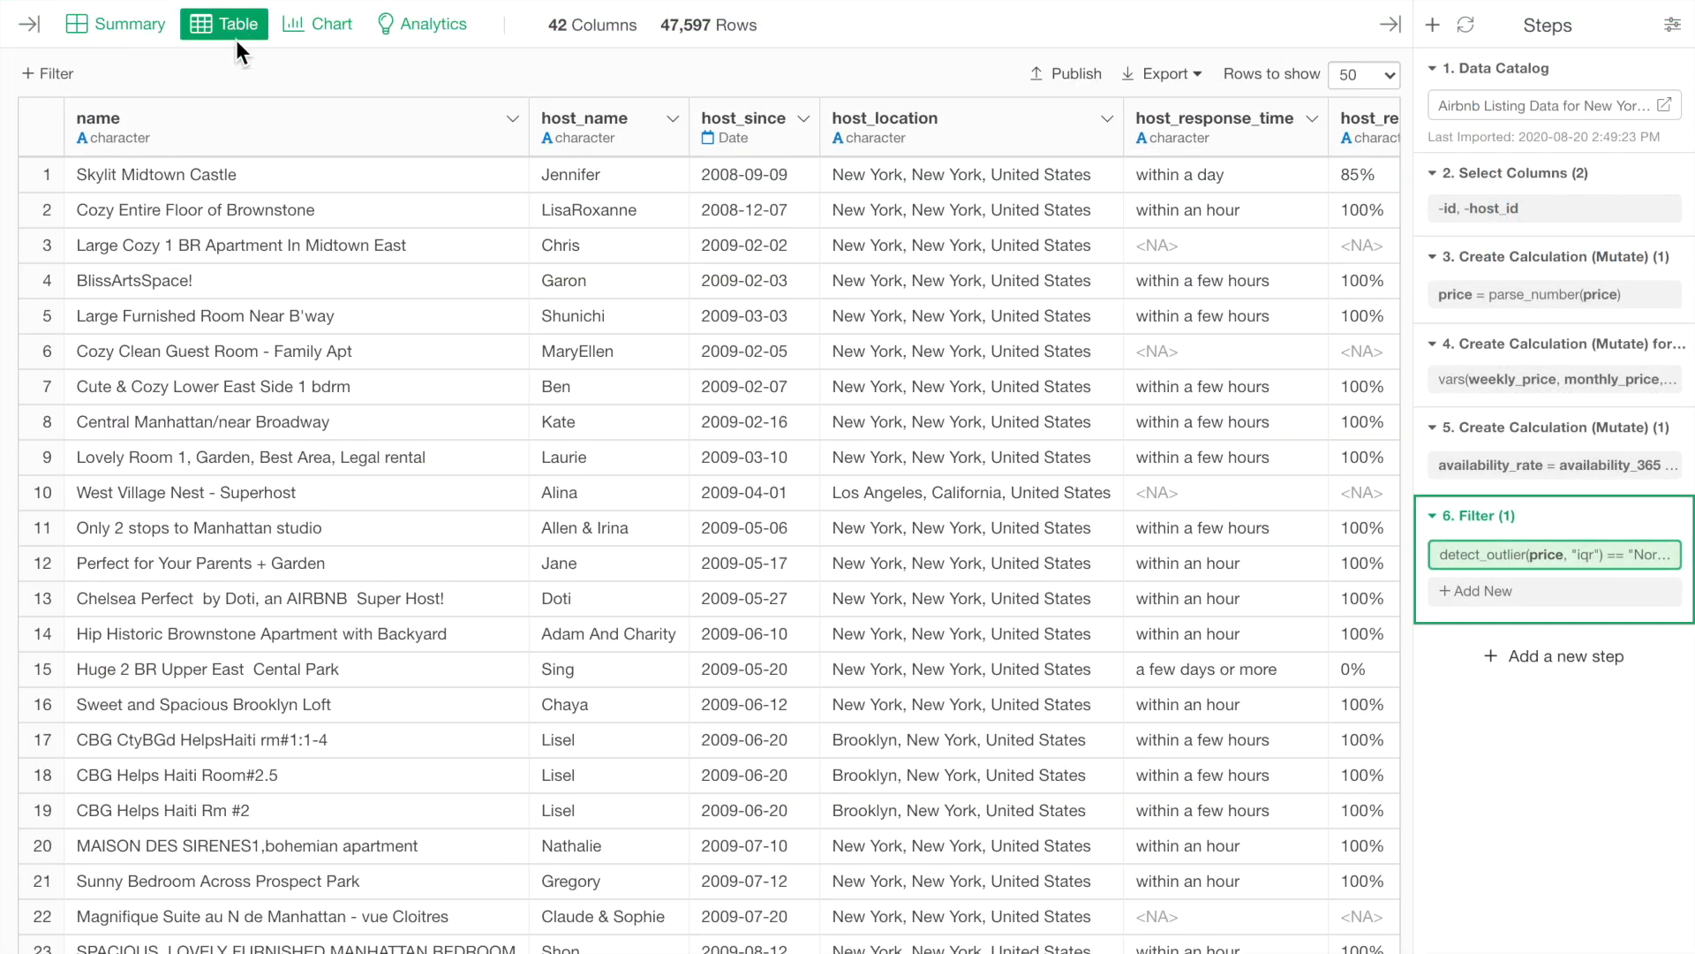
pyautogui.hscroll(3)
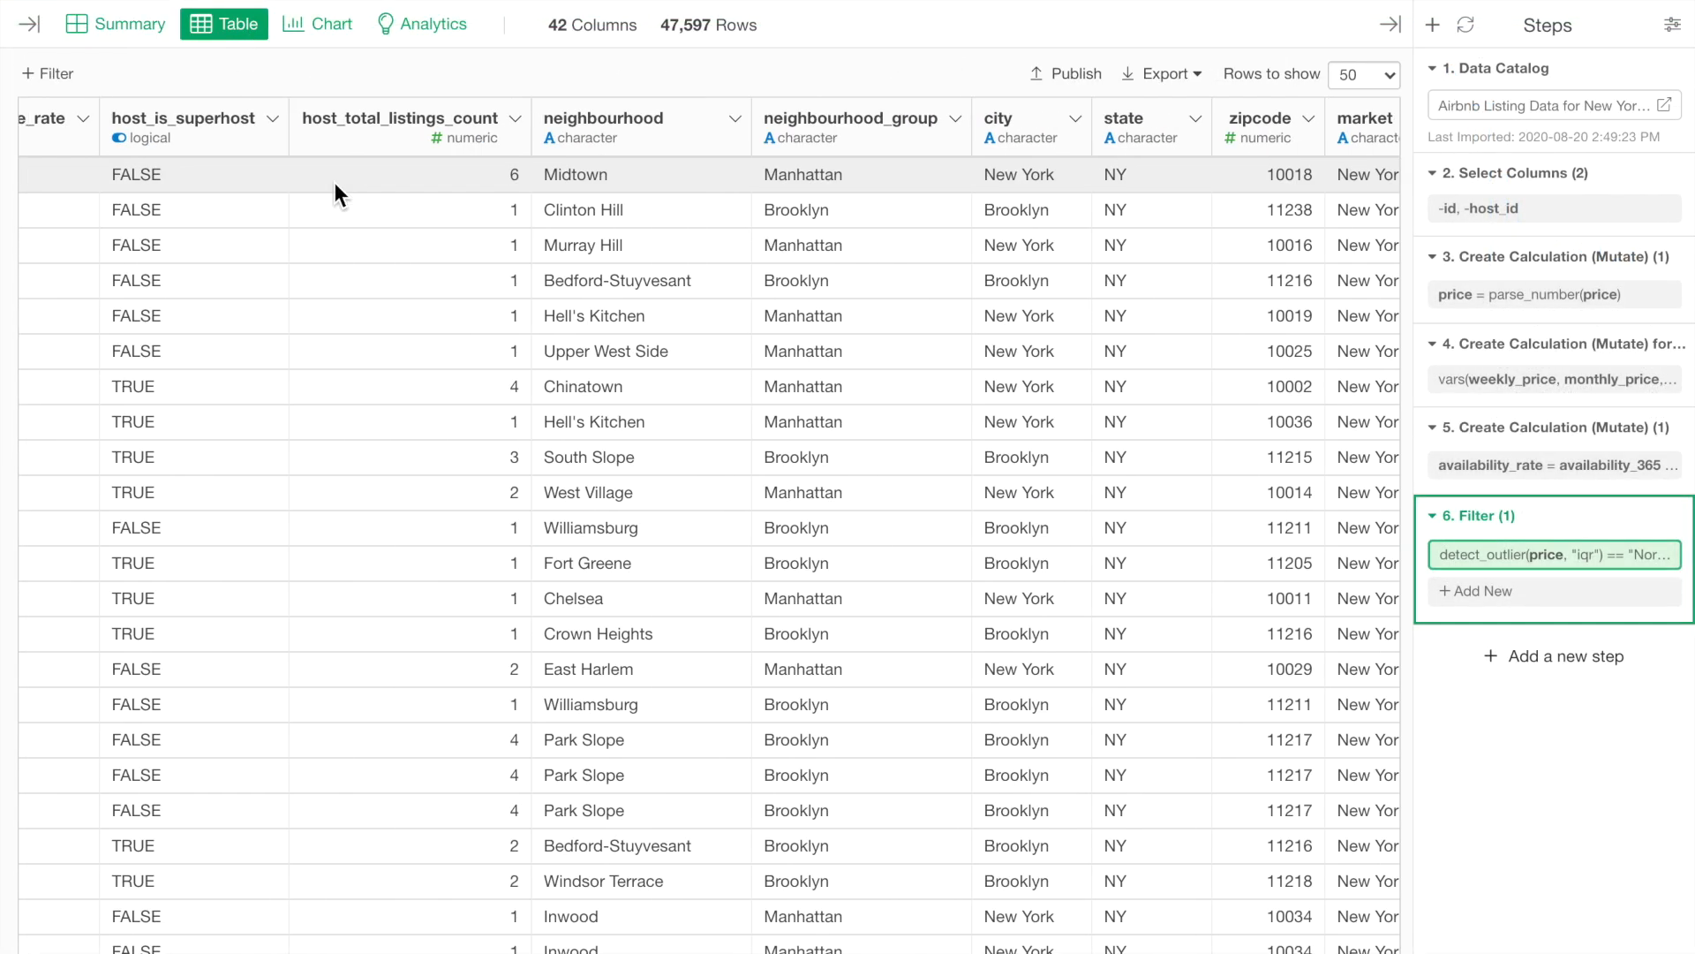
pyautogui.click(116, 24)
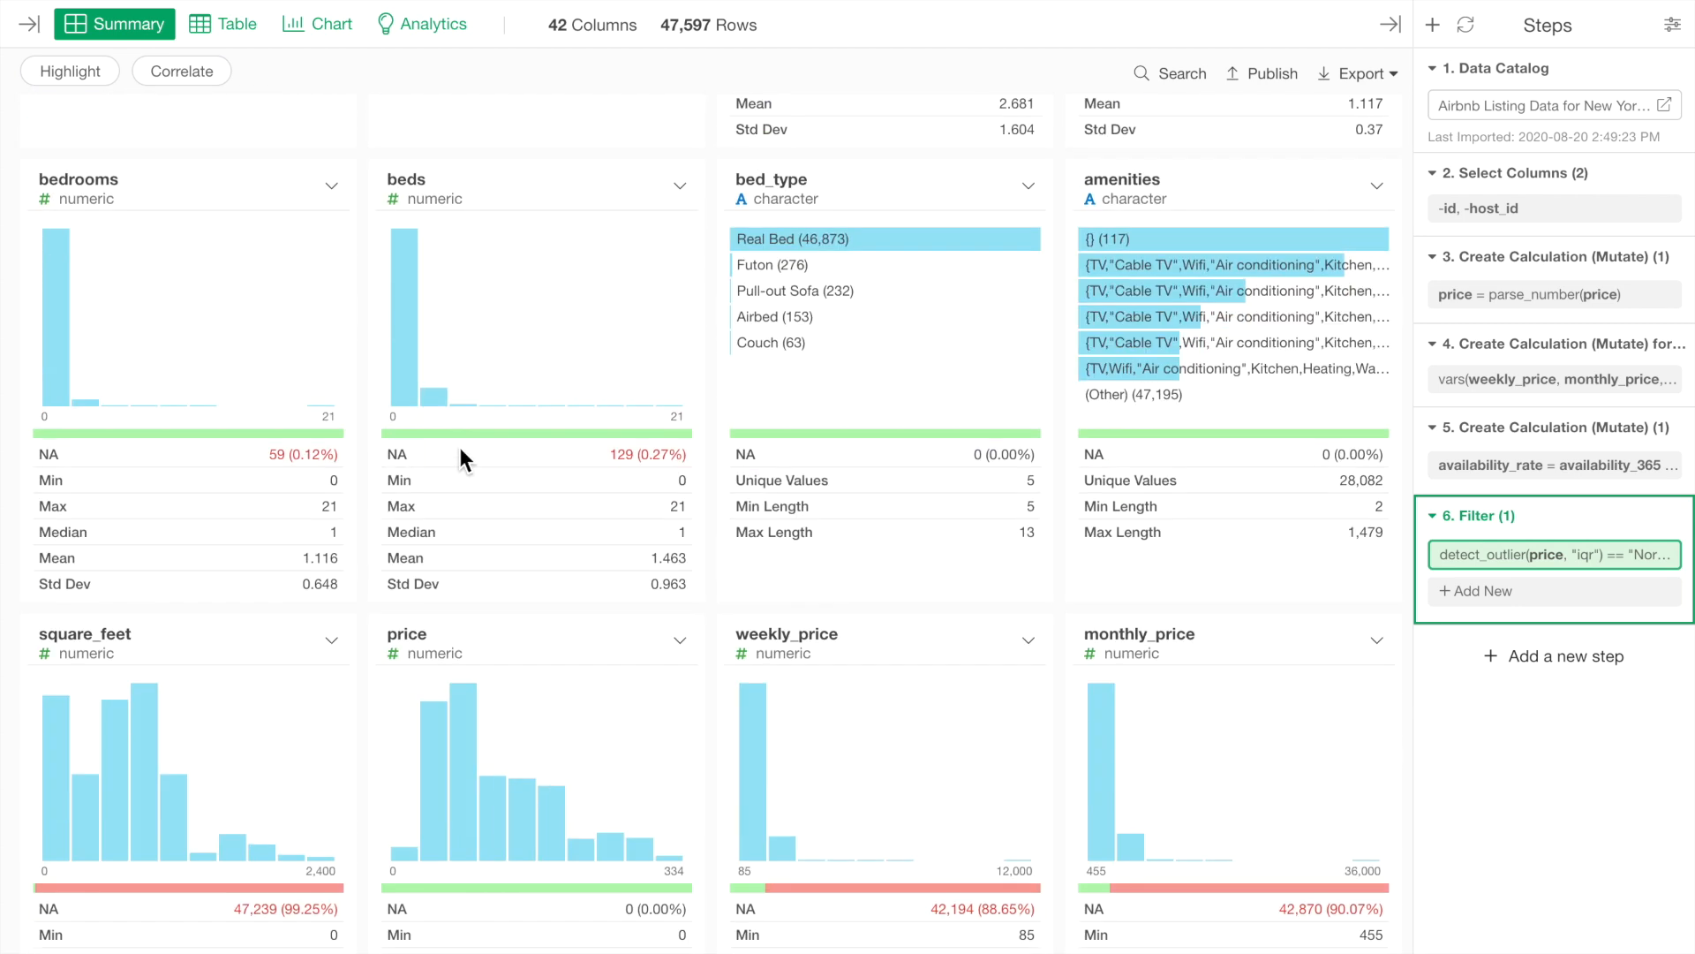
pyautogui.scroll(-3)
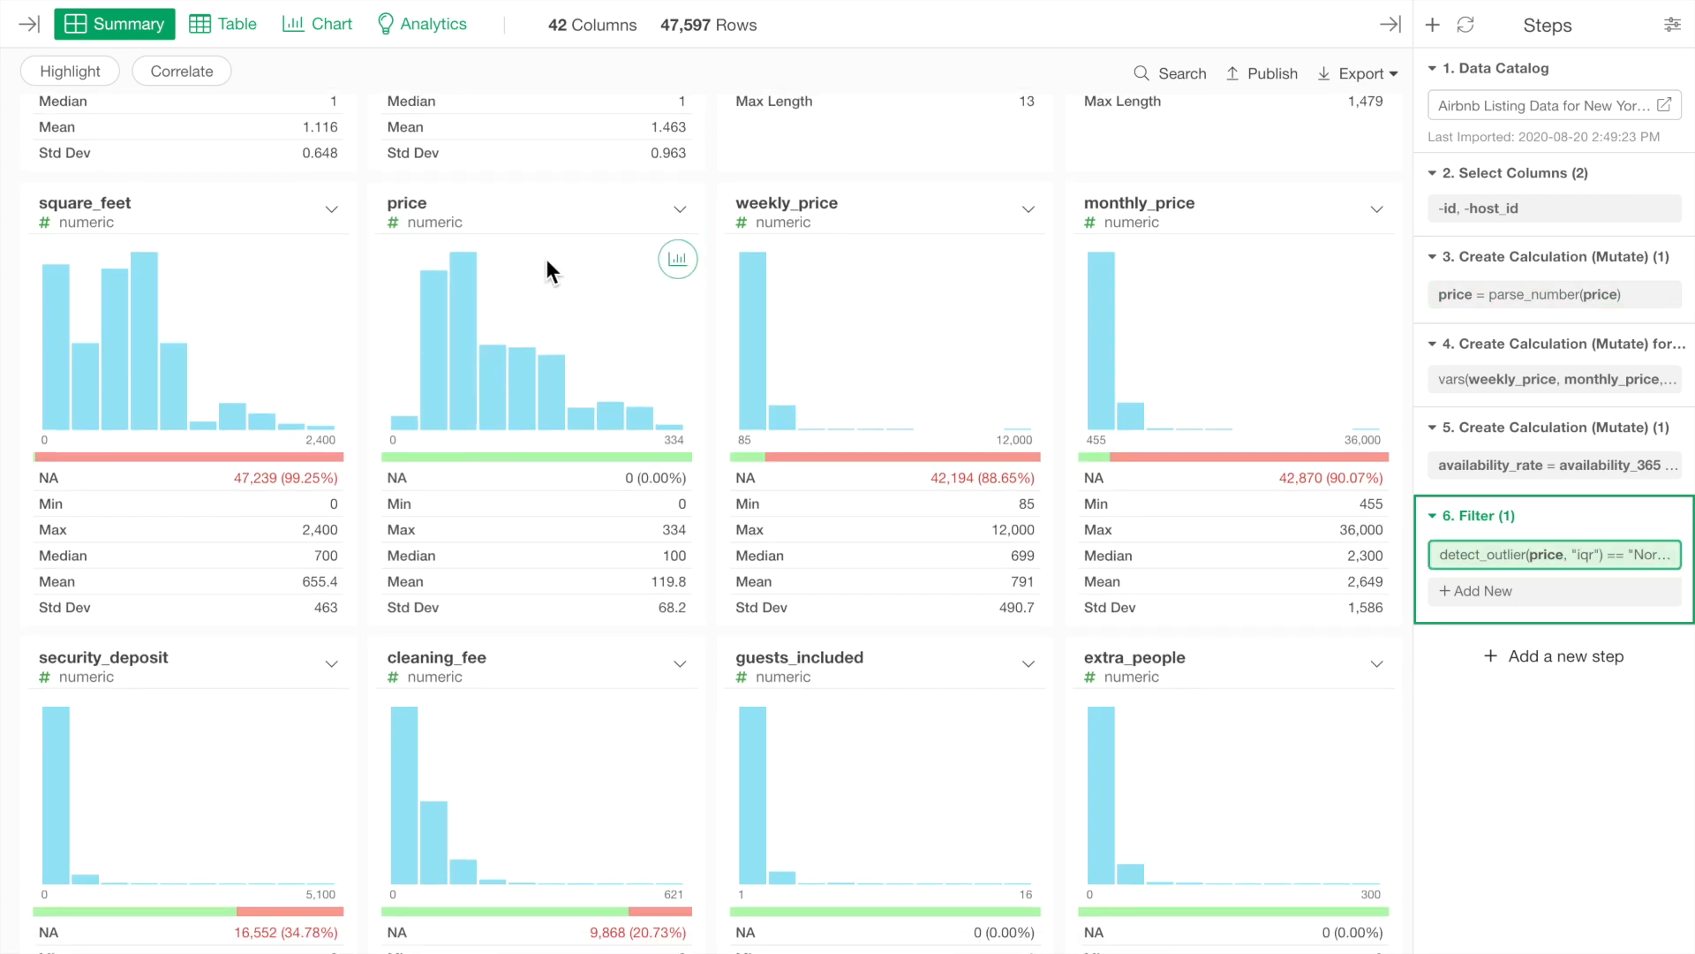
# Switch the Summary view to Correlate mode with price as the target variable.
pyautogui.click(180, 70)
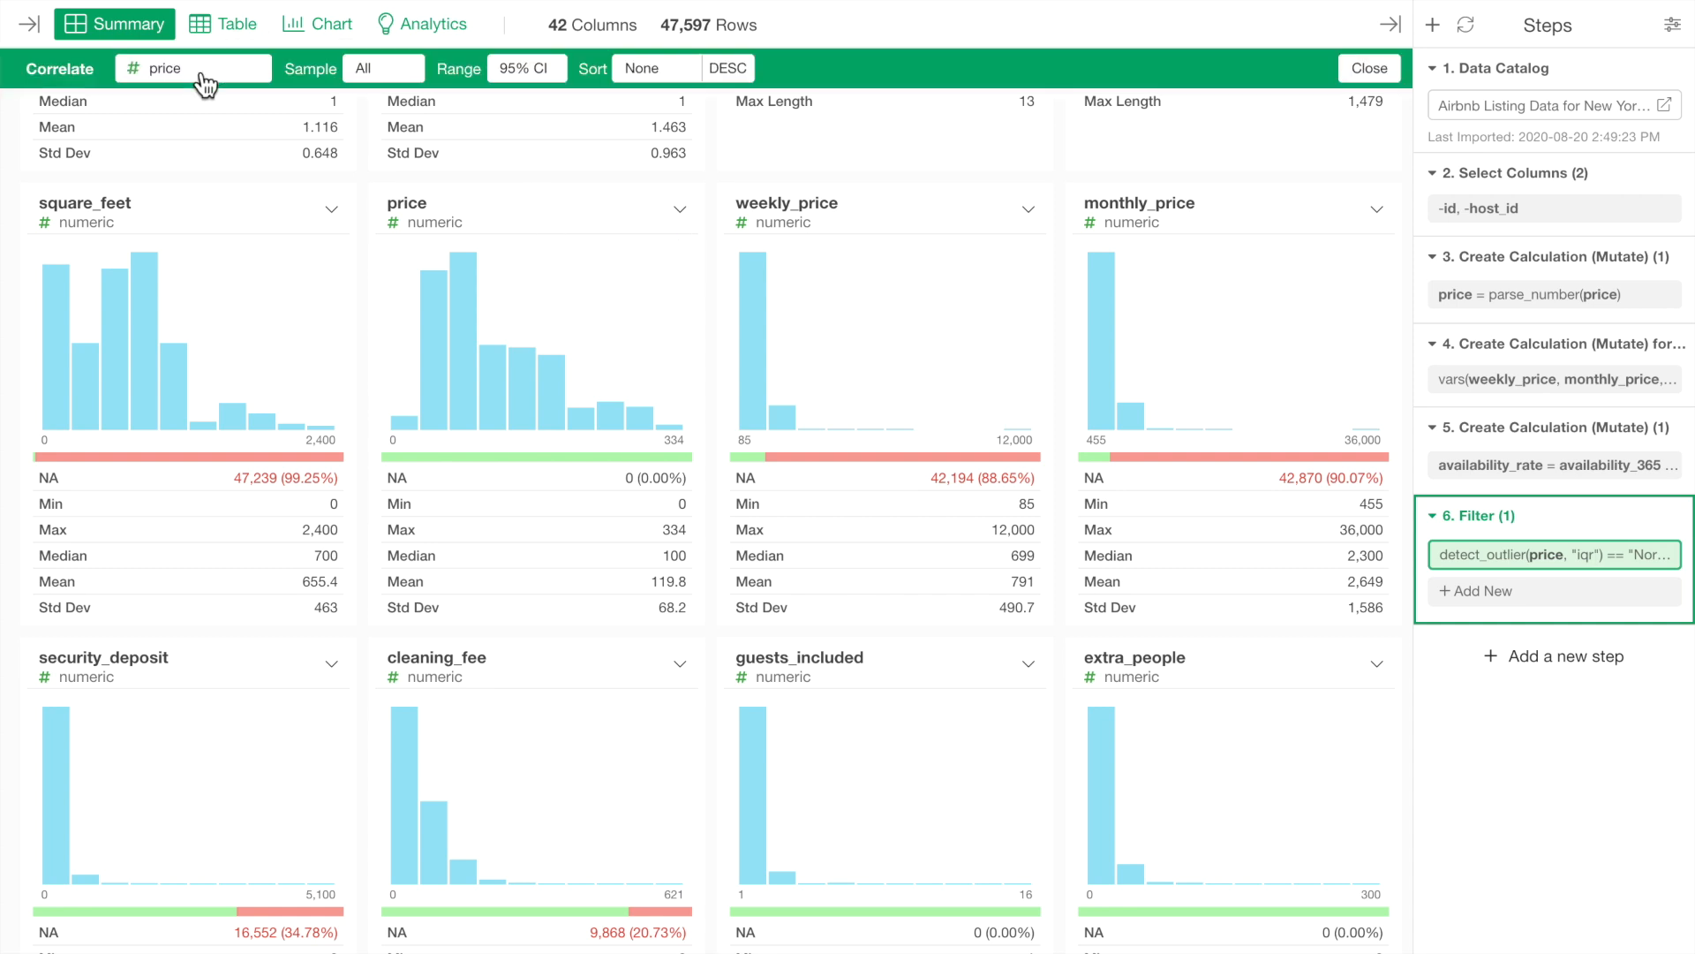
pyautogui.click(193, 68)
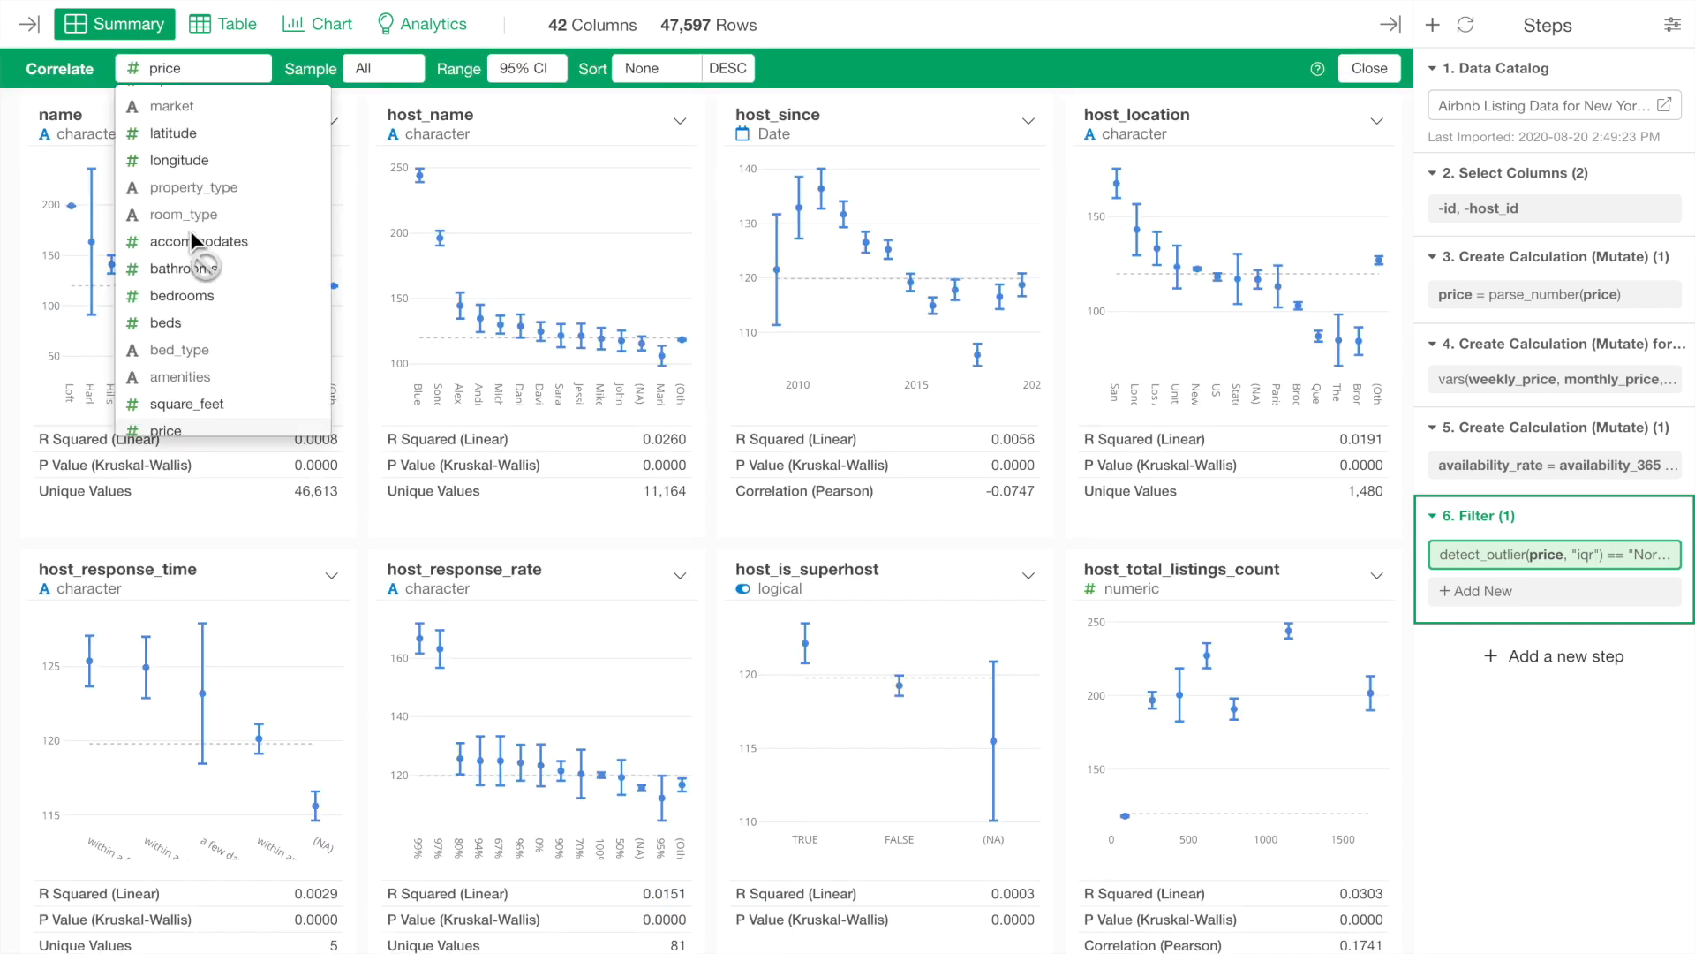
pyautogui.click(198, 241)
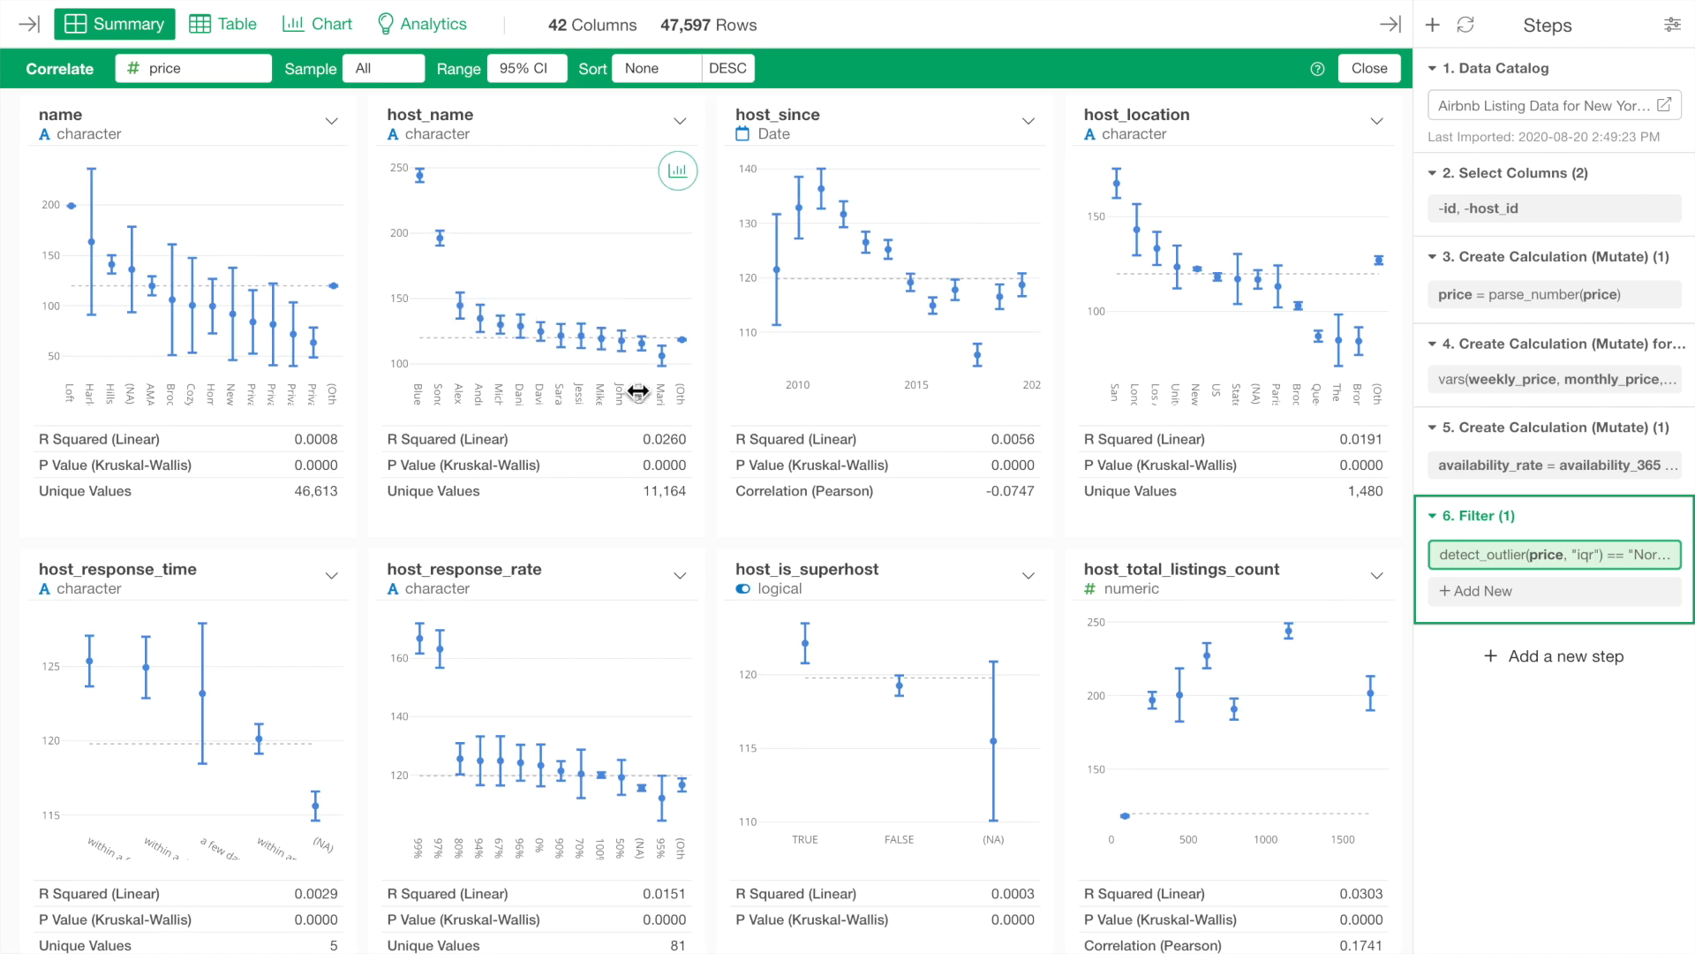
pyautogui.moveTo(704, 419)
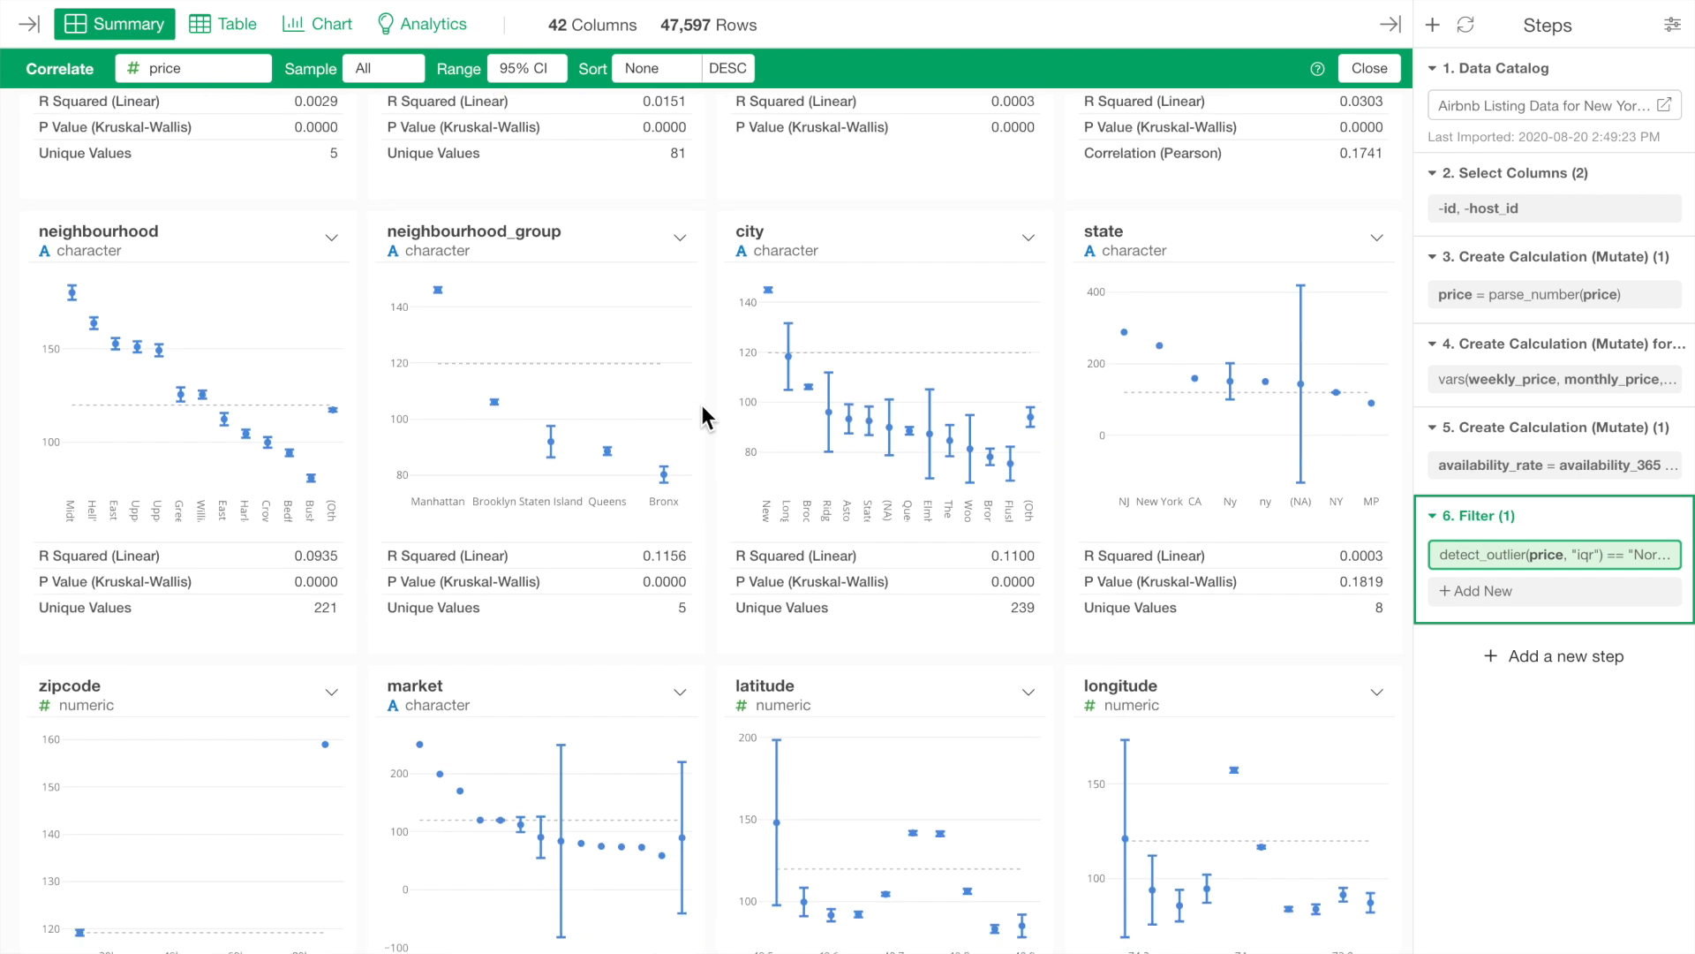
pyautogui.scroll(-3)
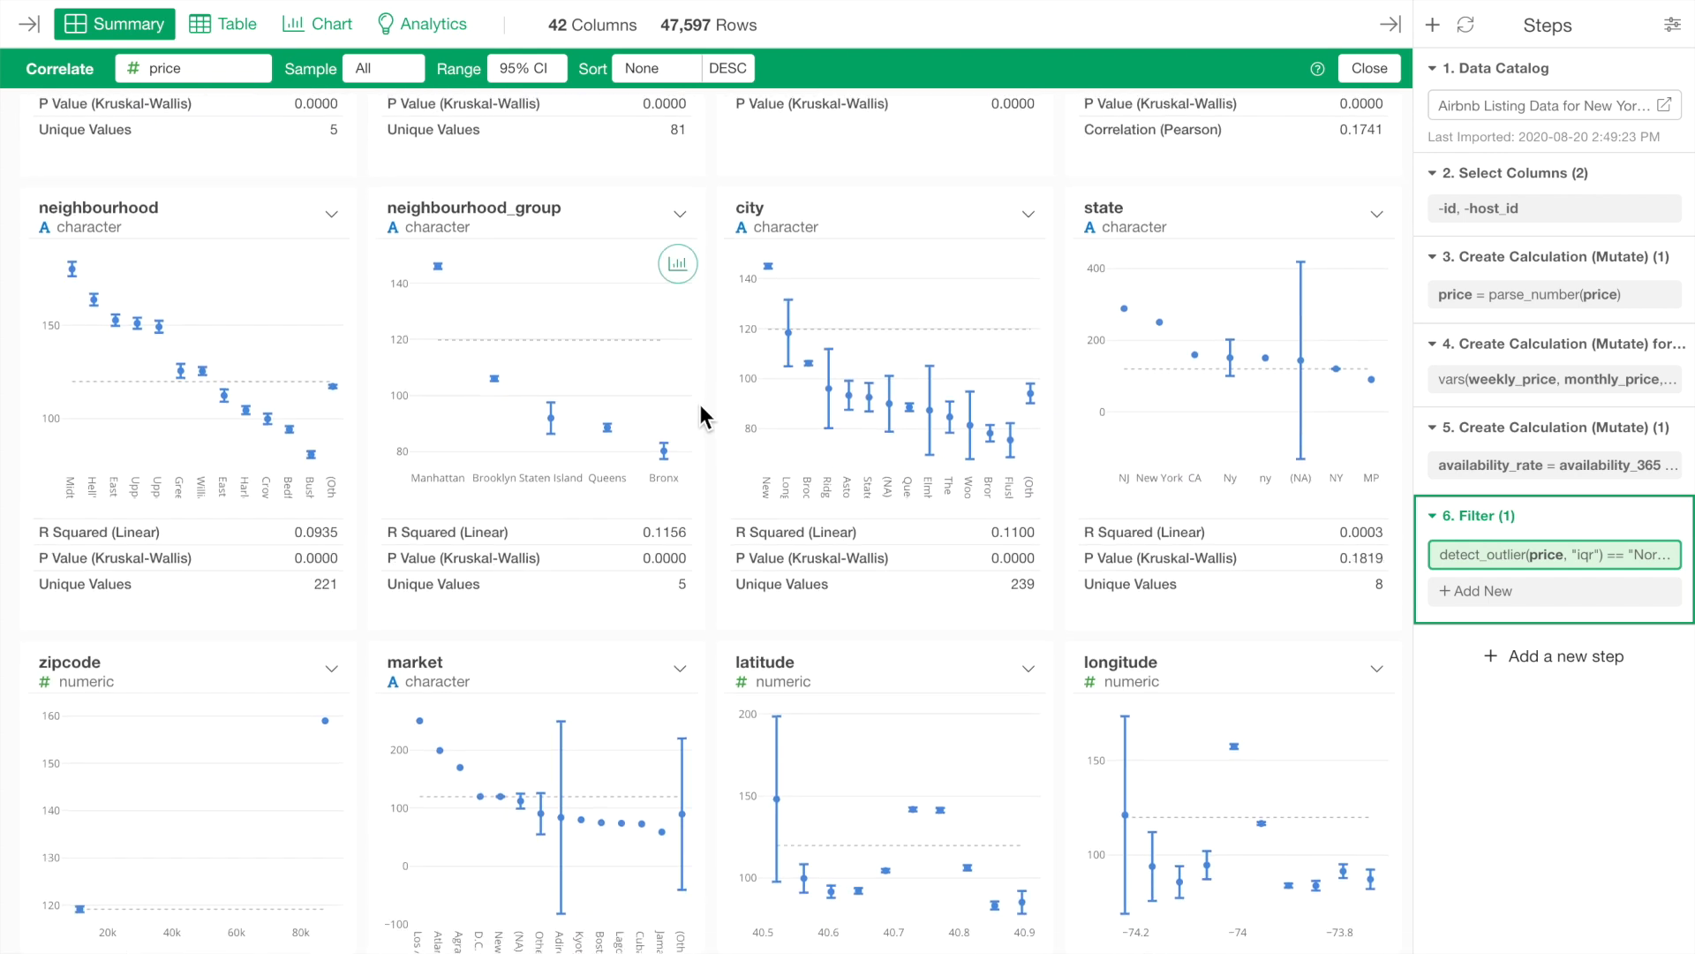
pyautogui.moveTo(438, 267)
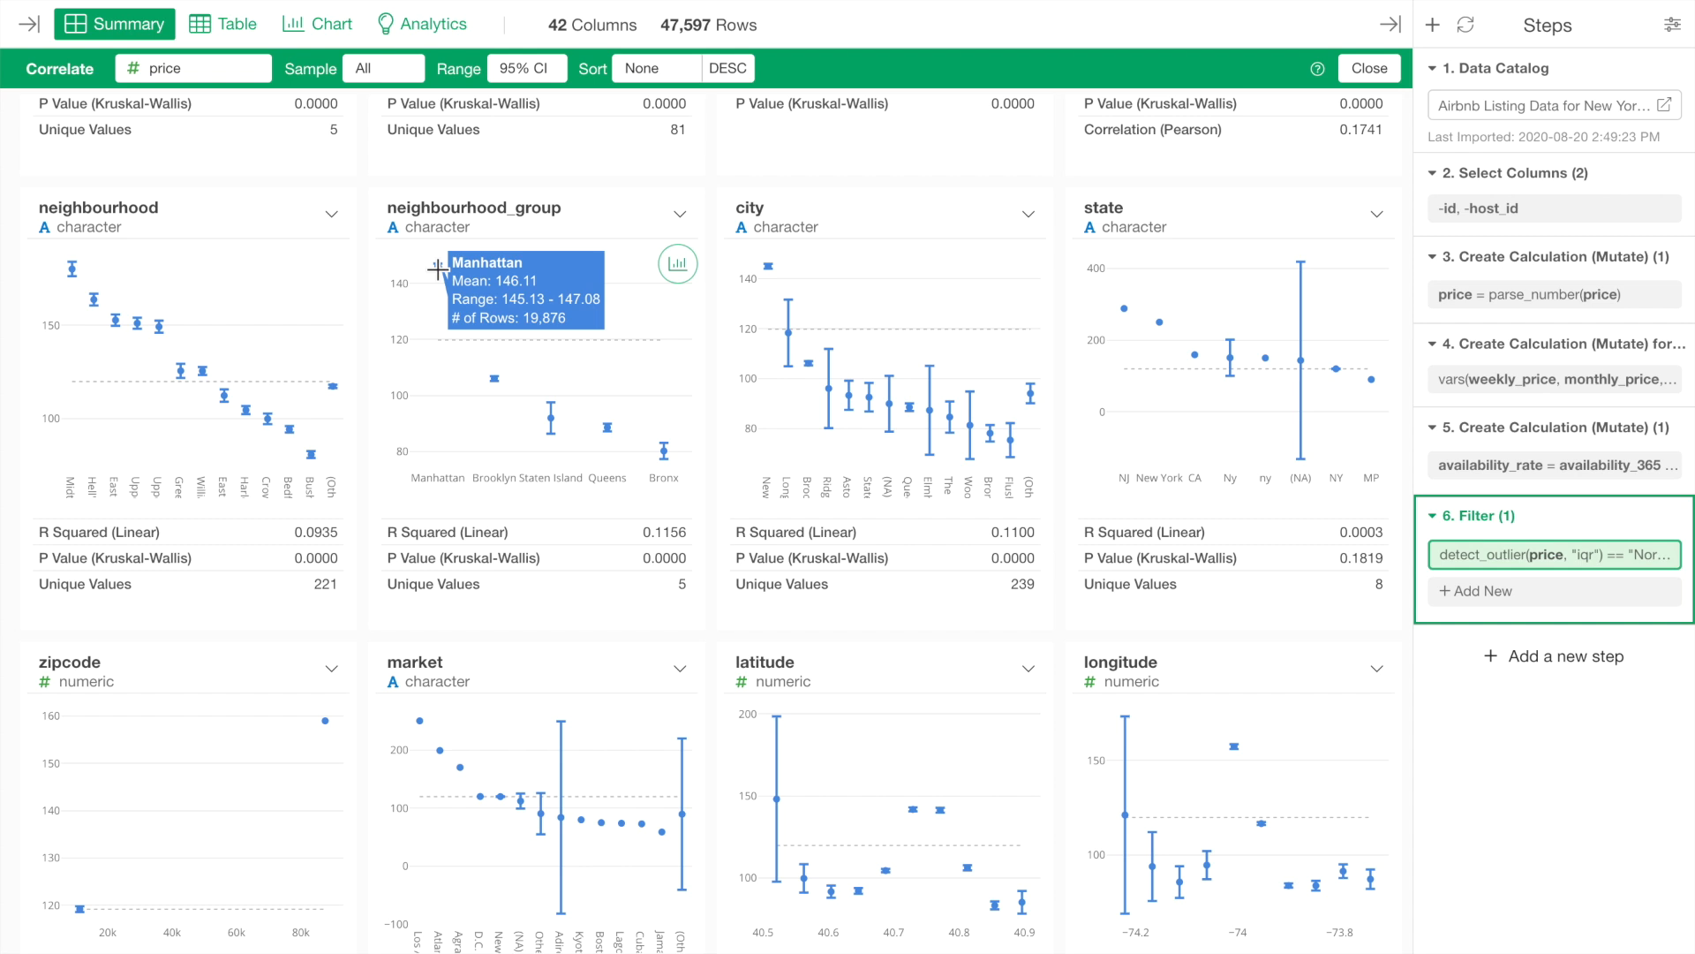
pyautogui.moveTo(545, 313)
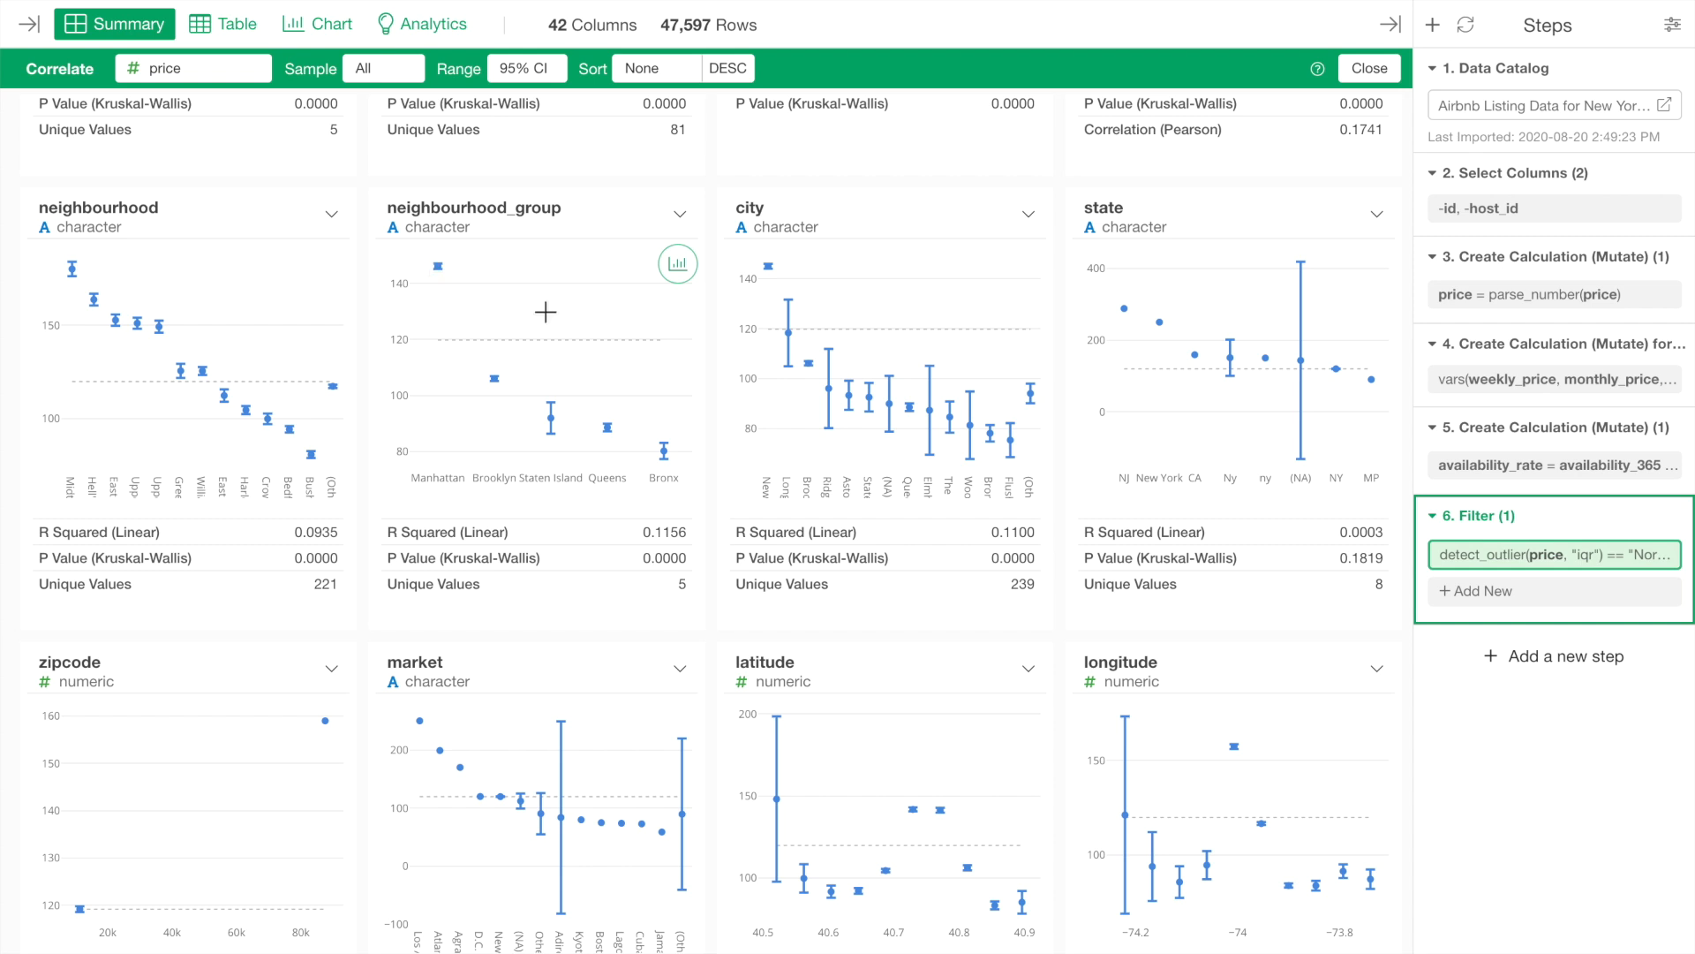
pyautogui.moveTo(553, 425)
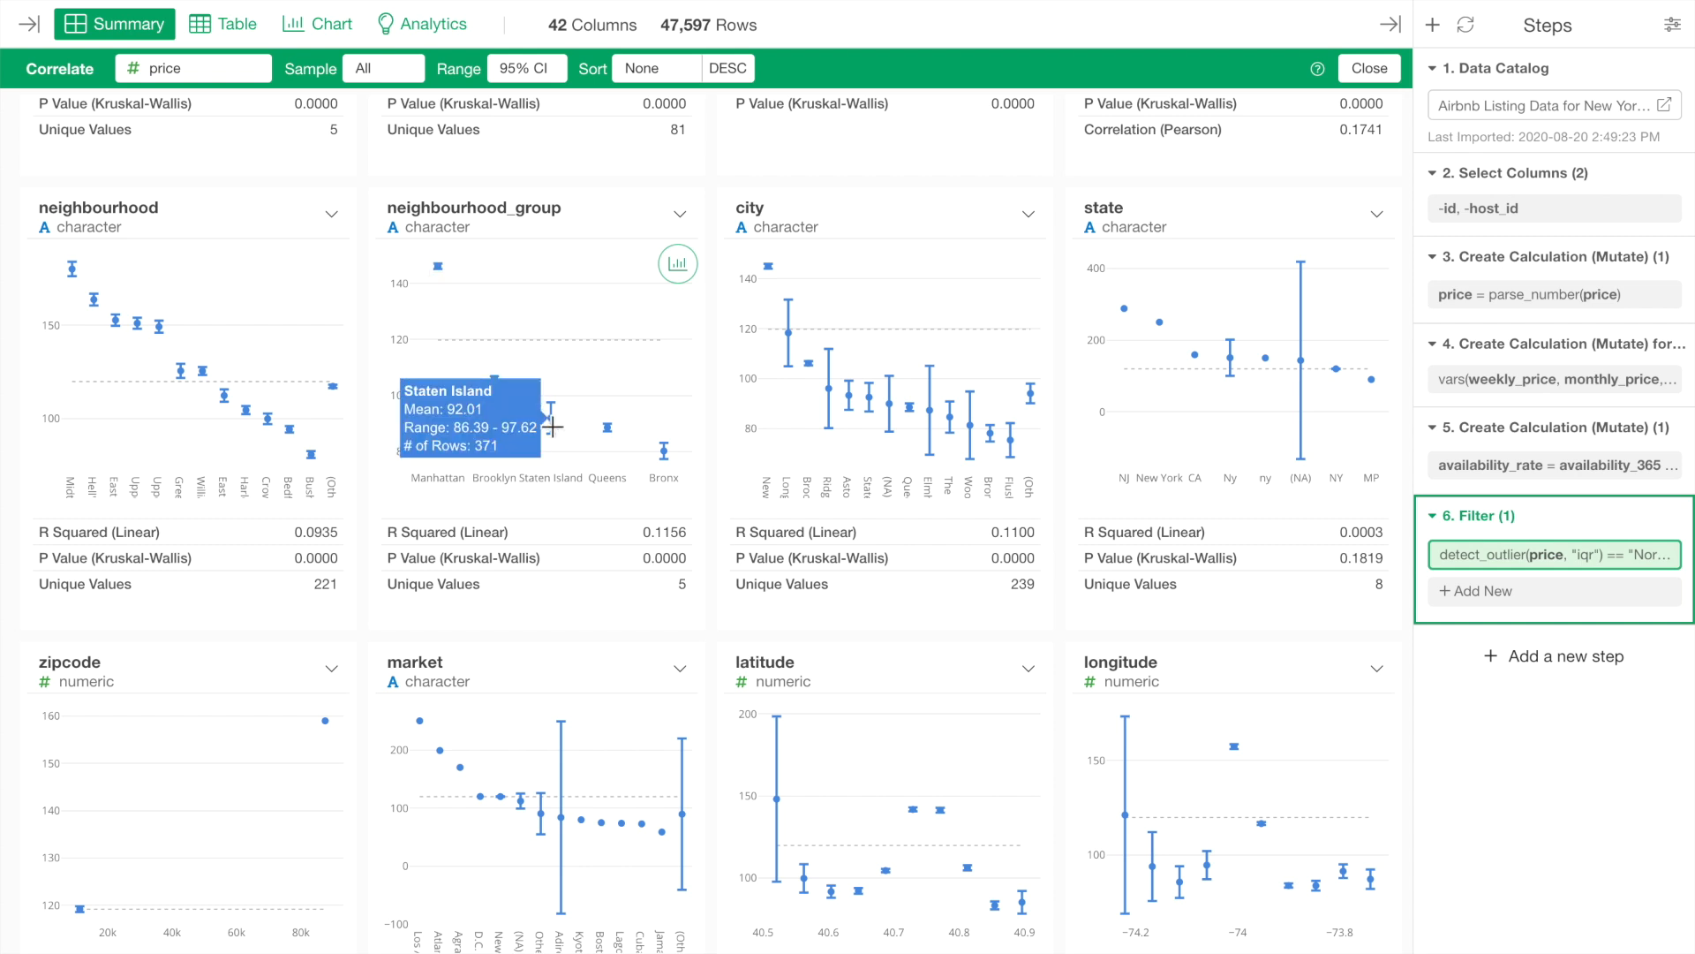
pyautogui.moveTo(607, 438)
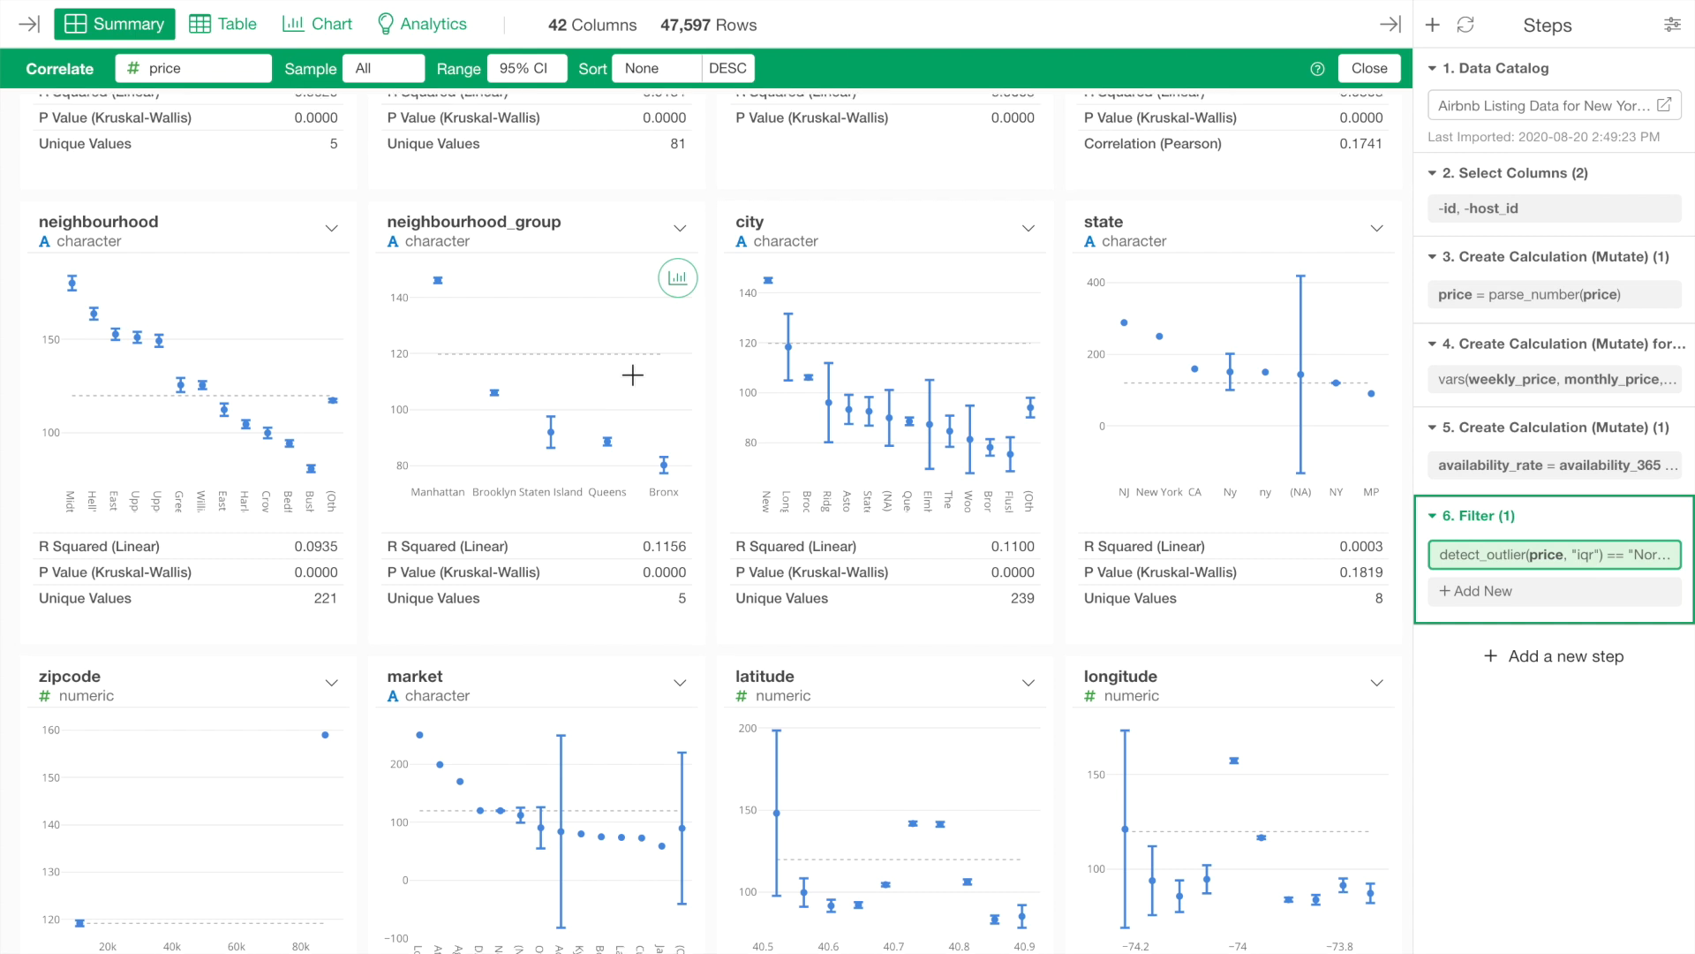
# Scroll through property, room type and accommodation charts, then show the Sort options.
pyautogui.scroll(3)
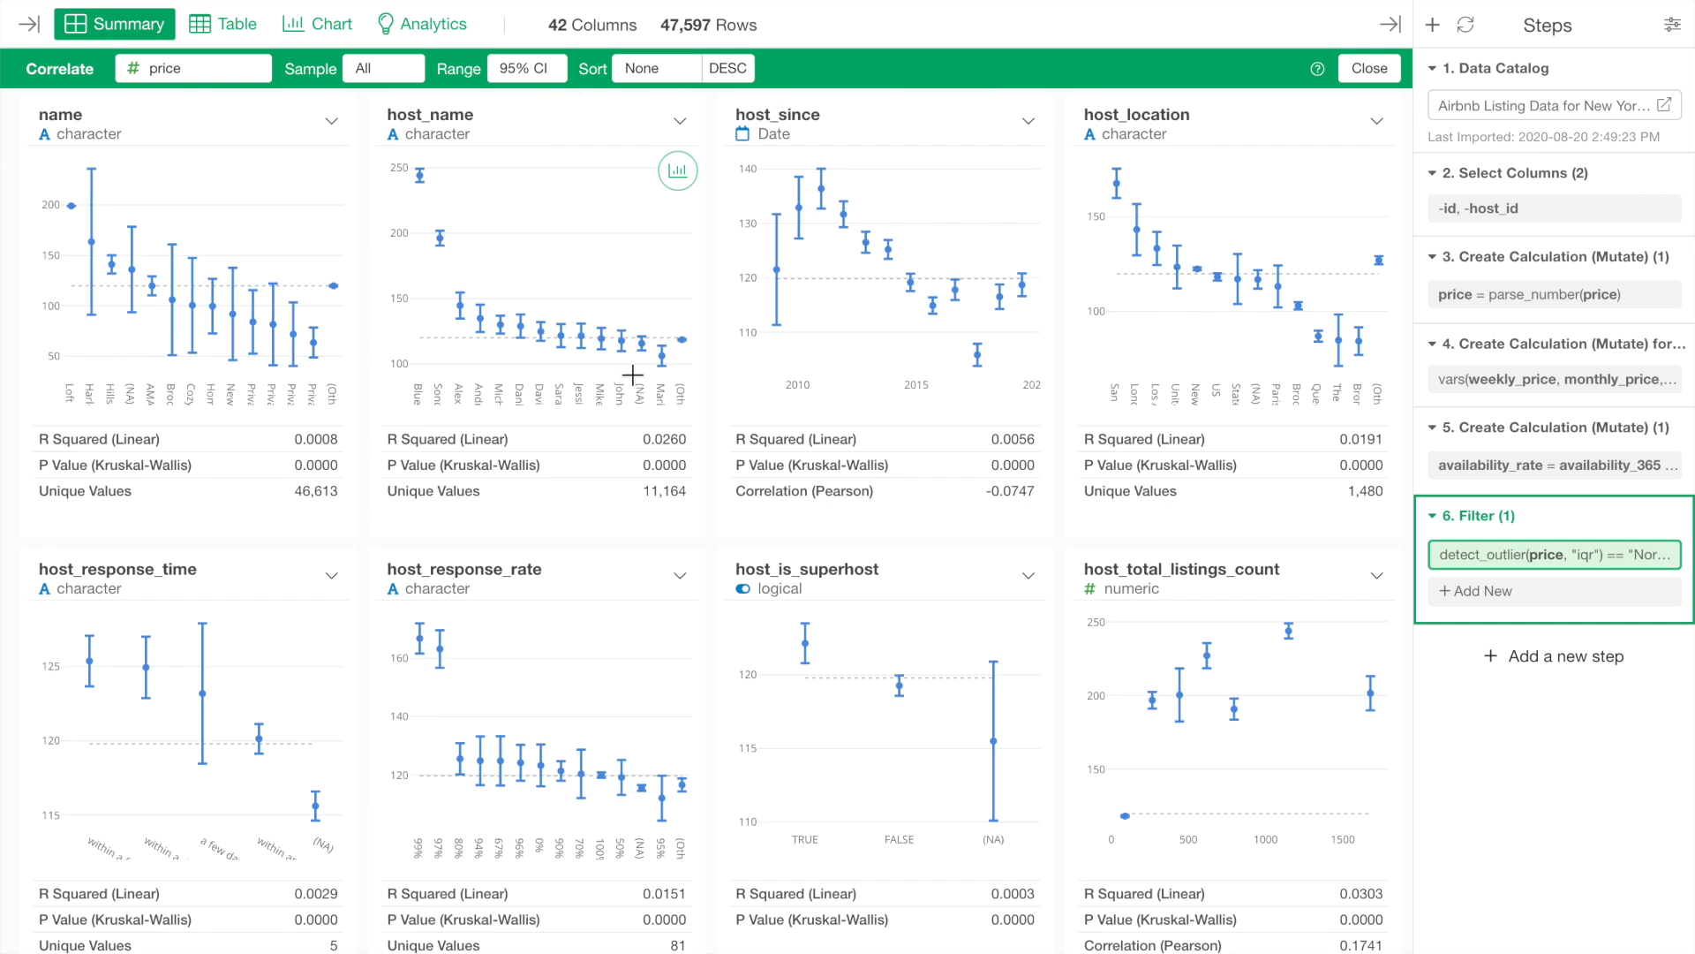
pyautogui.scroll(-3)
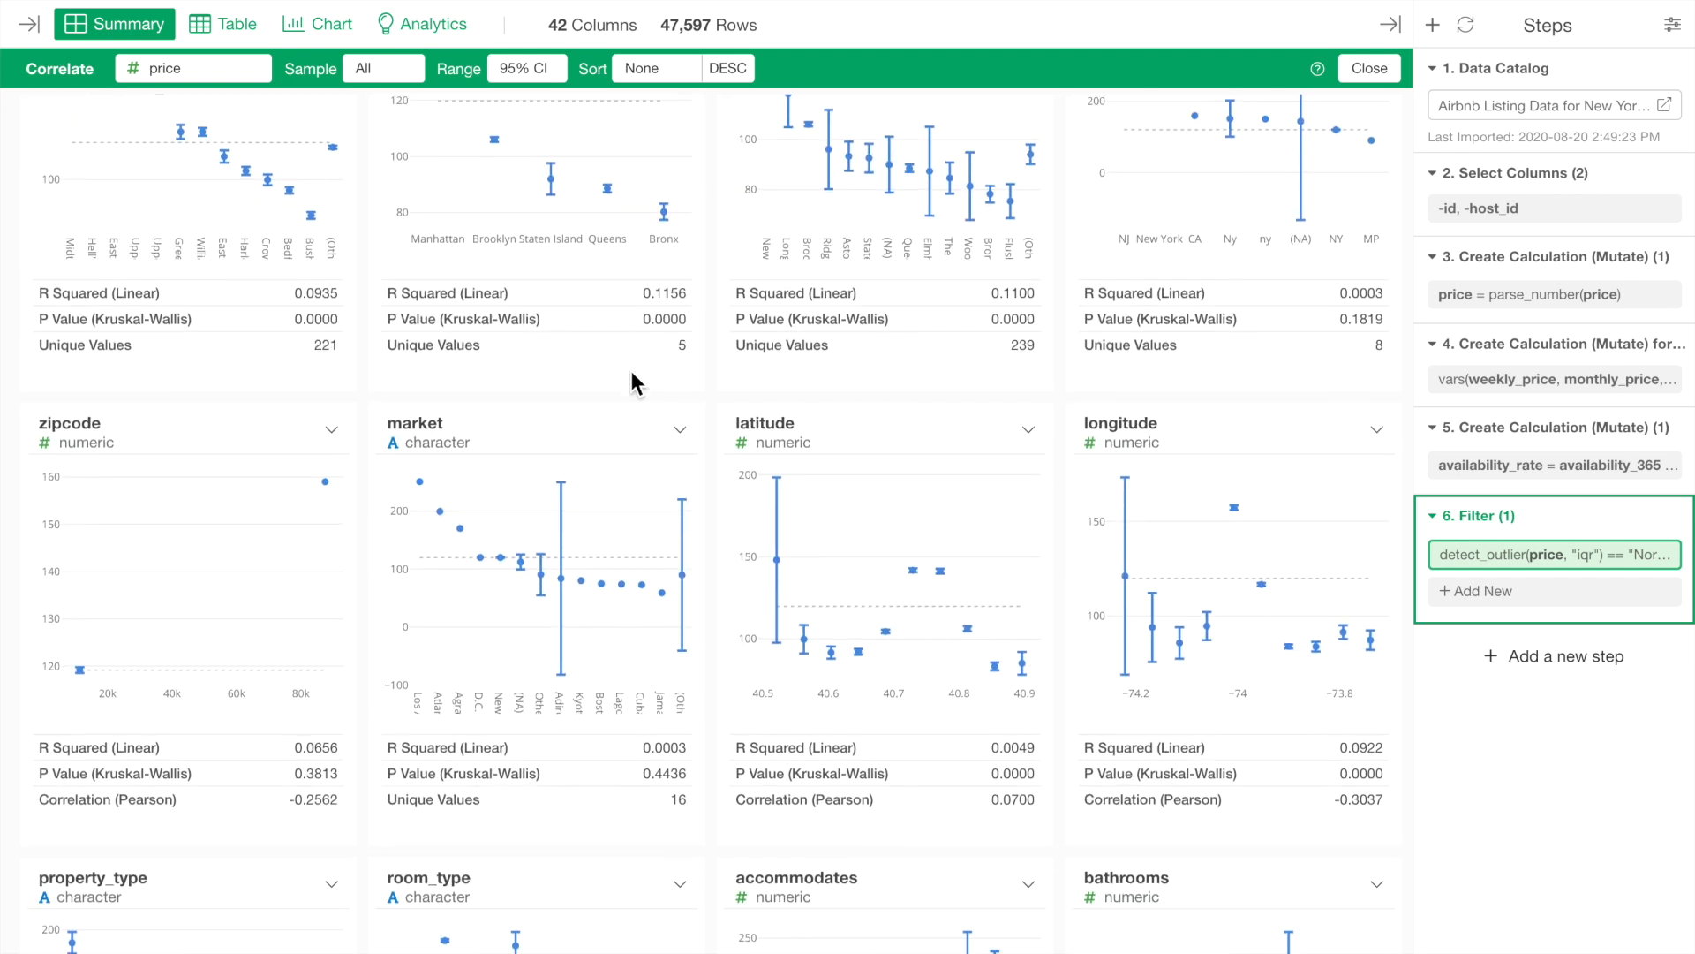
pyautogui.scroll(-3)
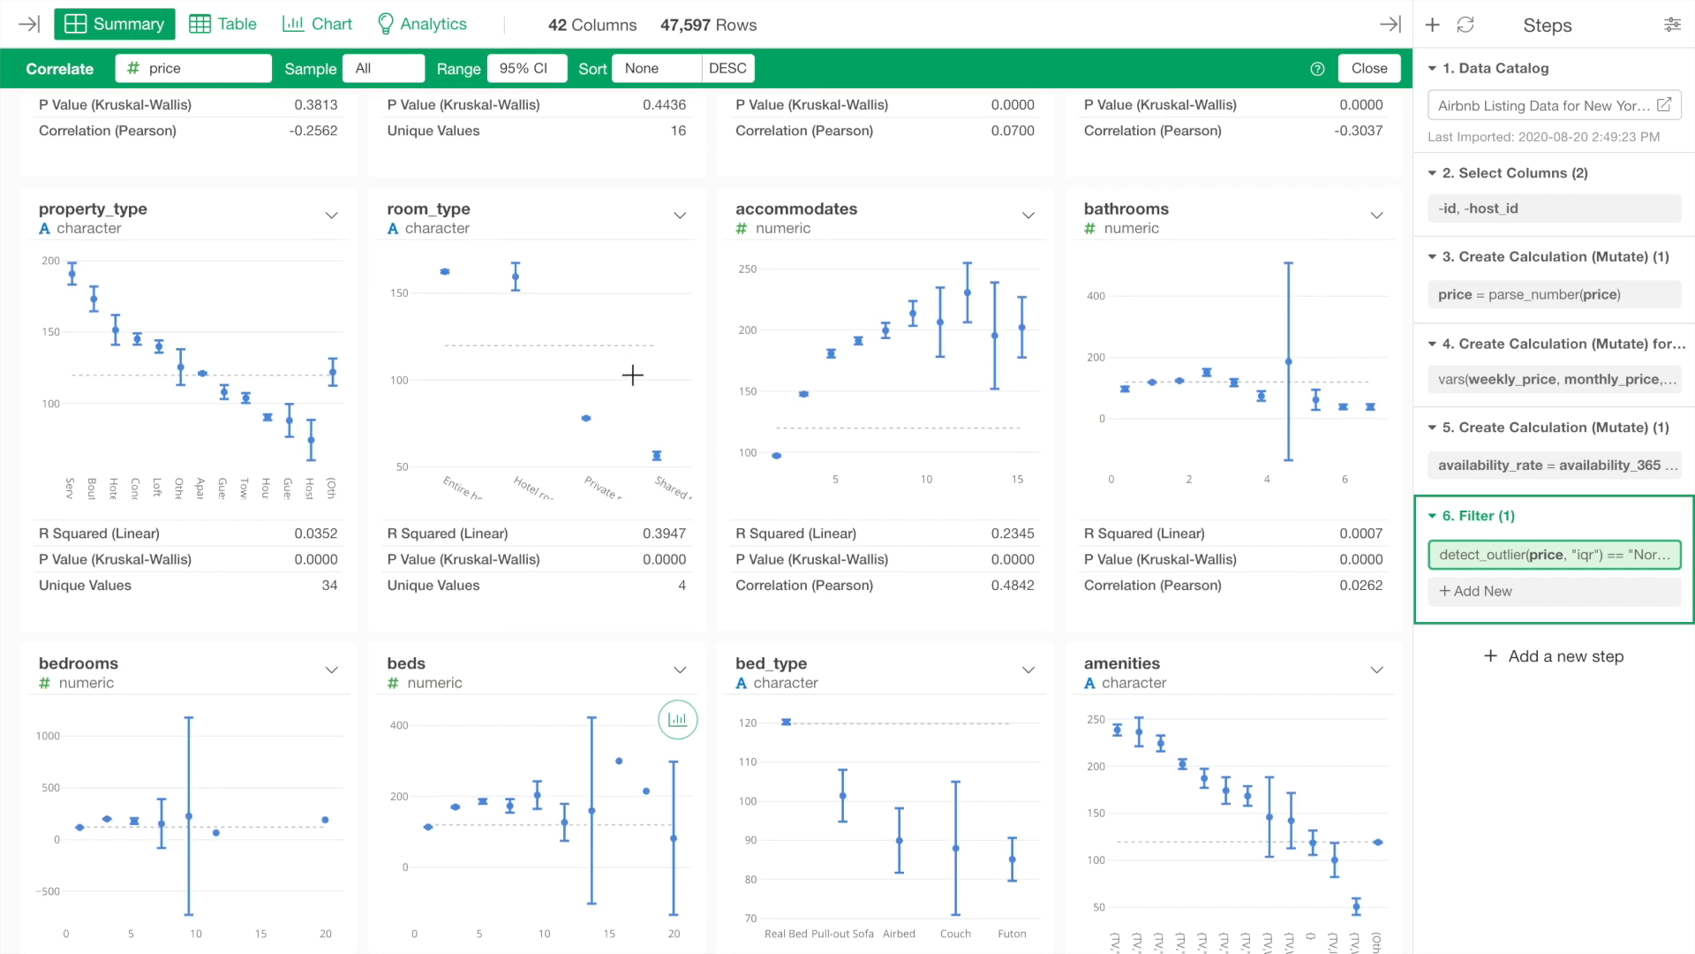
pyautogui.scroll(-3)
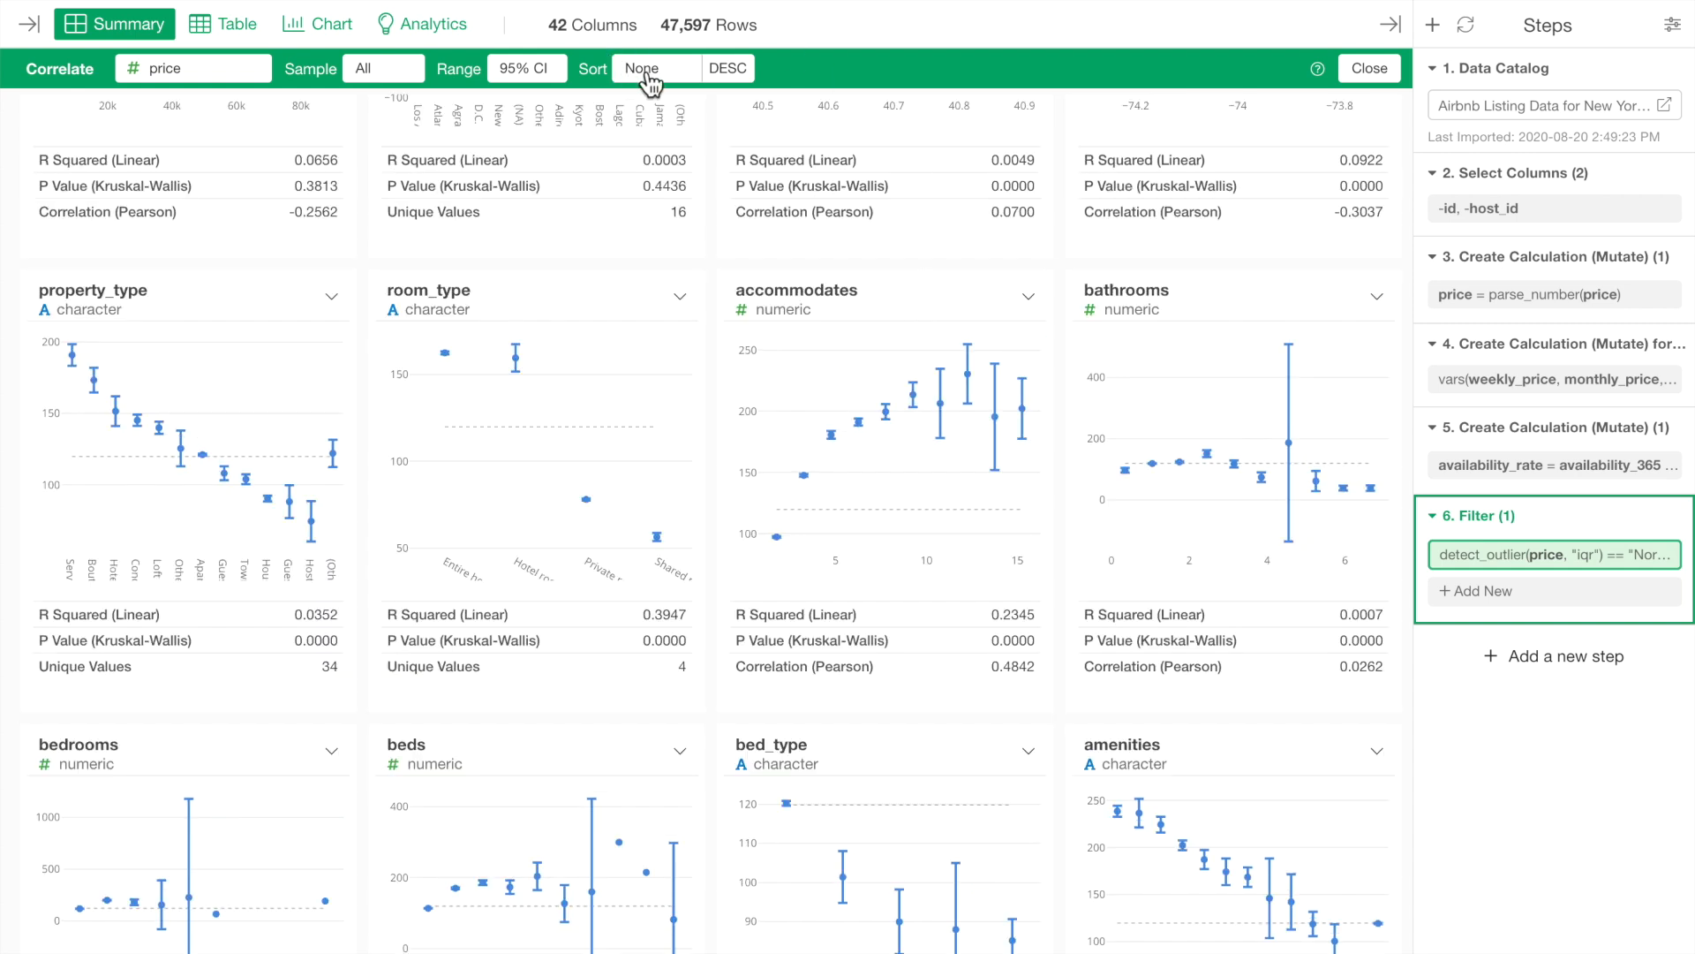
pyautogui.click(656, 68)
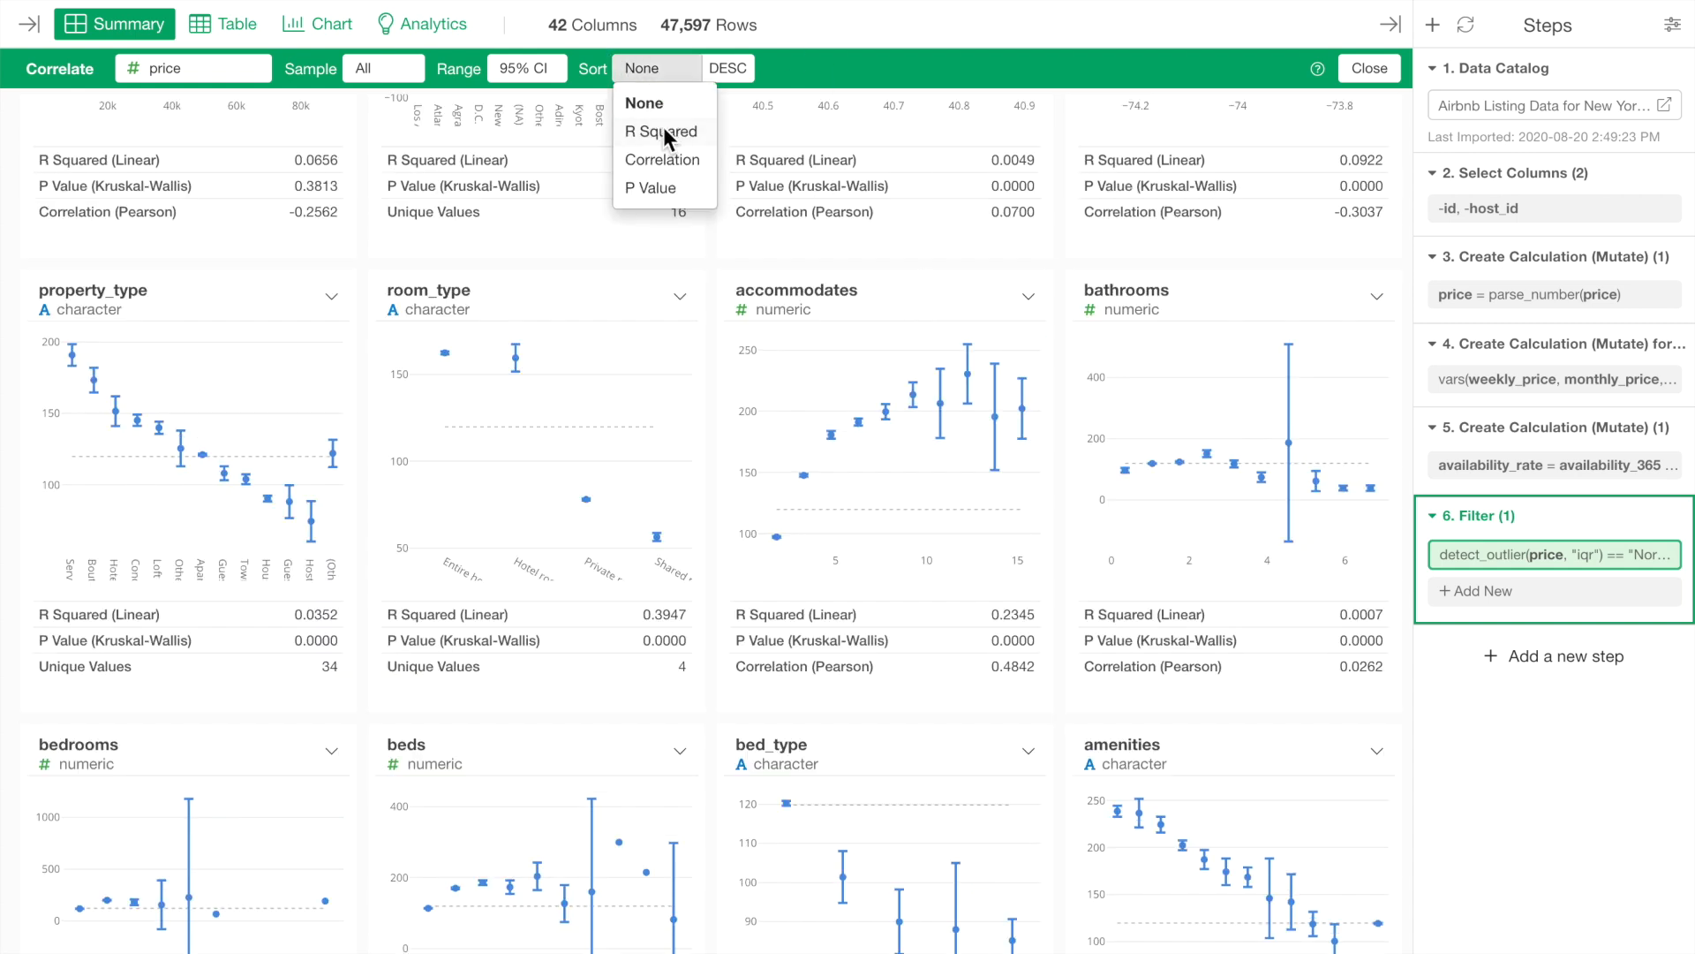
# Sort the price charts by R Squared descending, with weekly_price and monthly_price first.
pyautogui.click(659, 130)
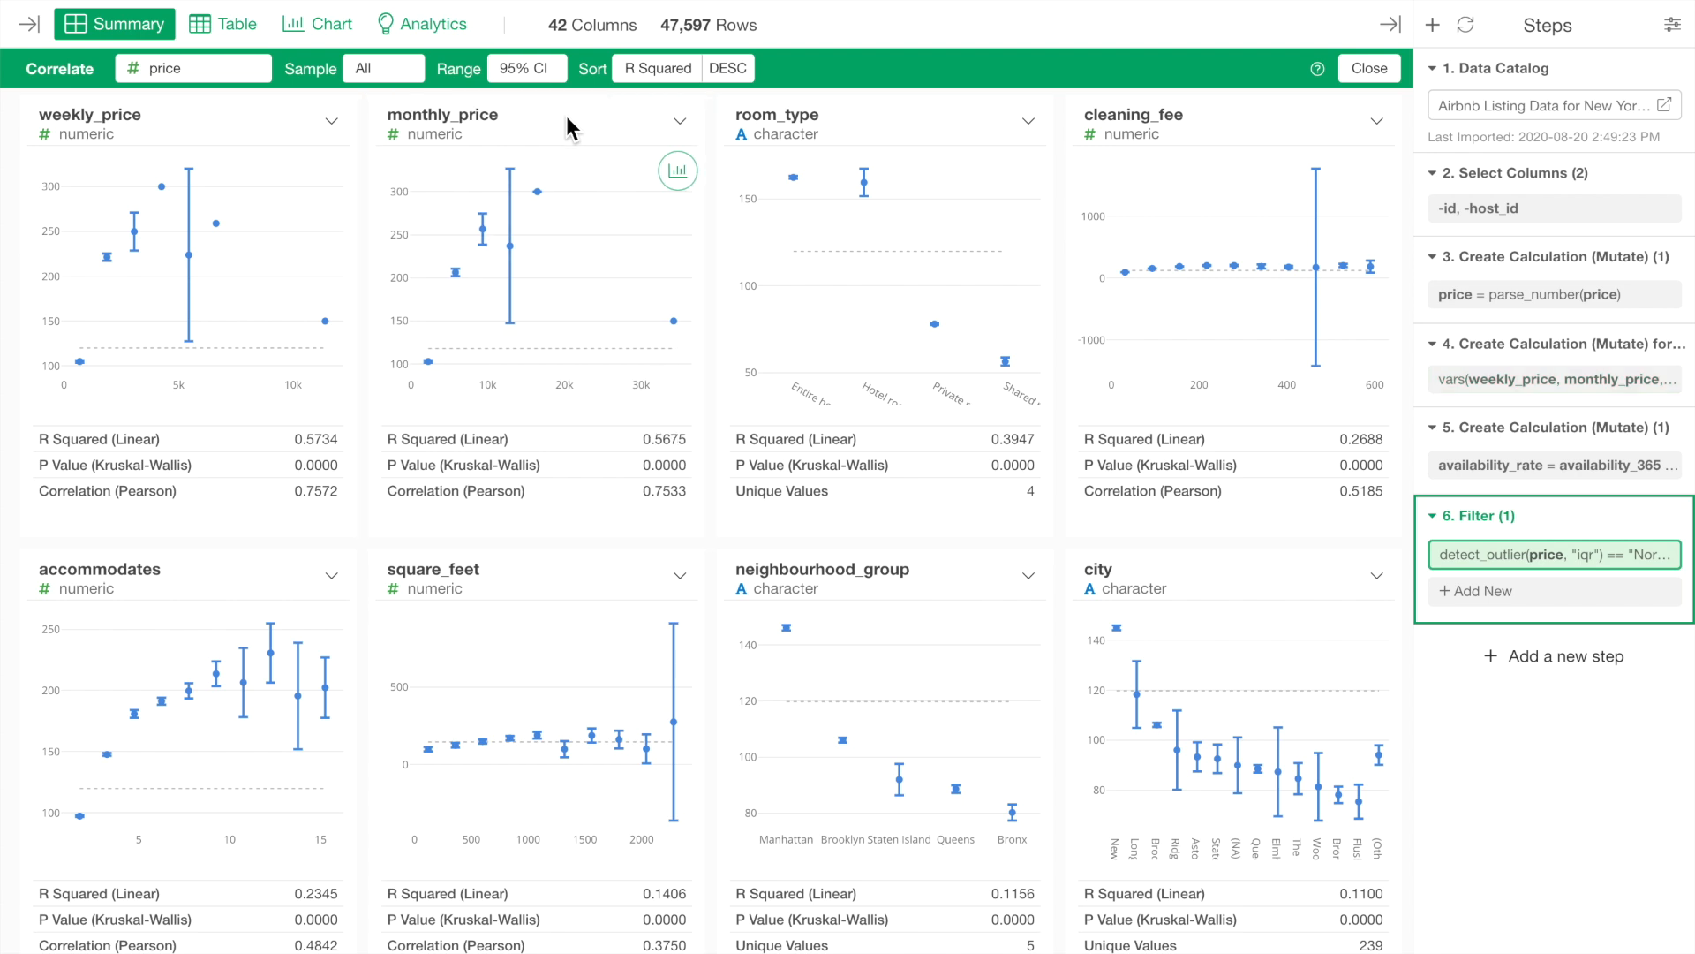
pyautogui.moveTo(238, 598)
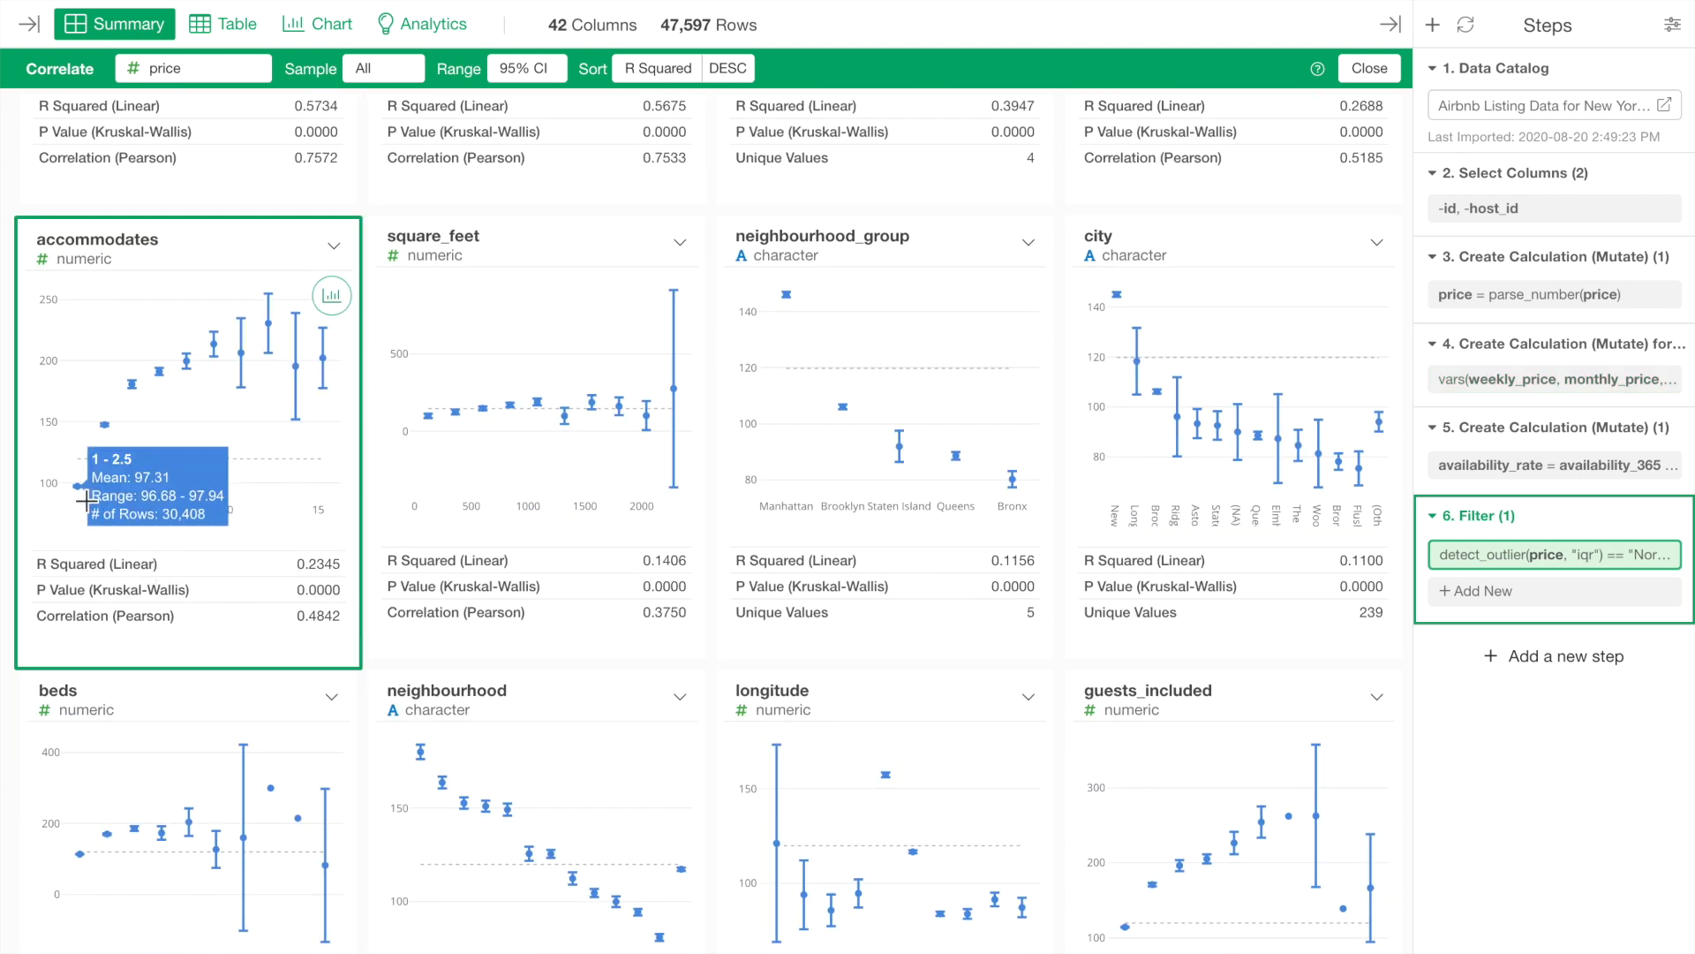
pyautogui.moveTo(251, 323)
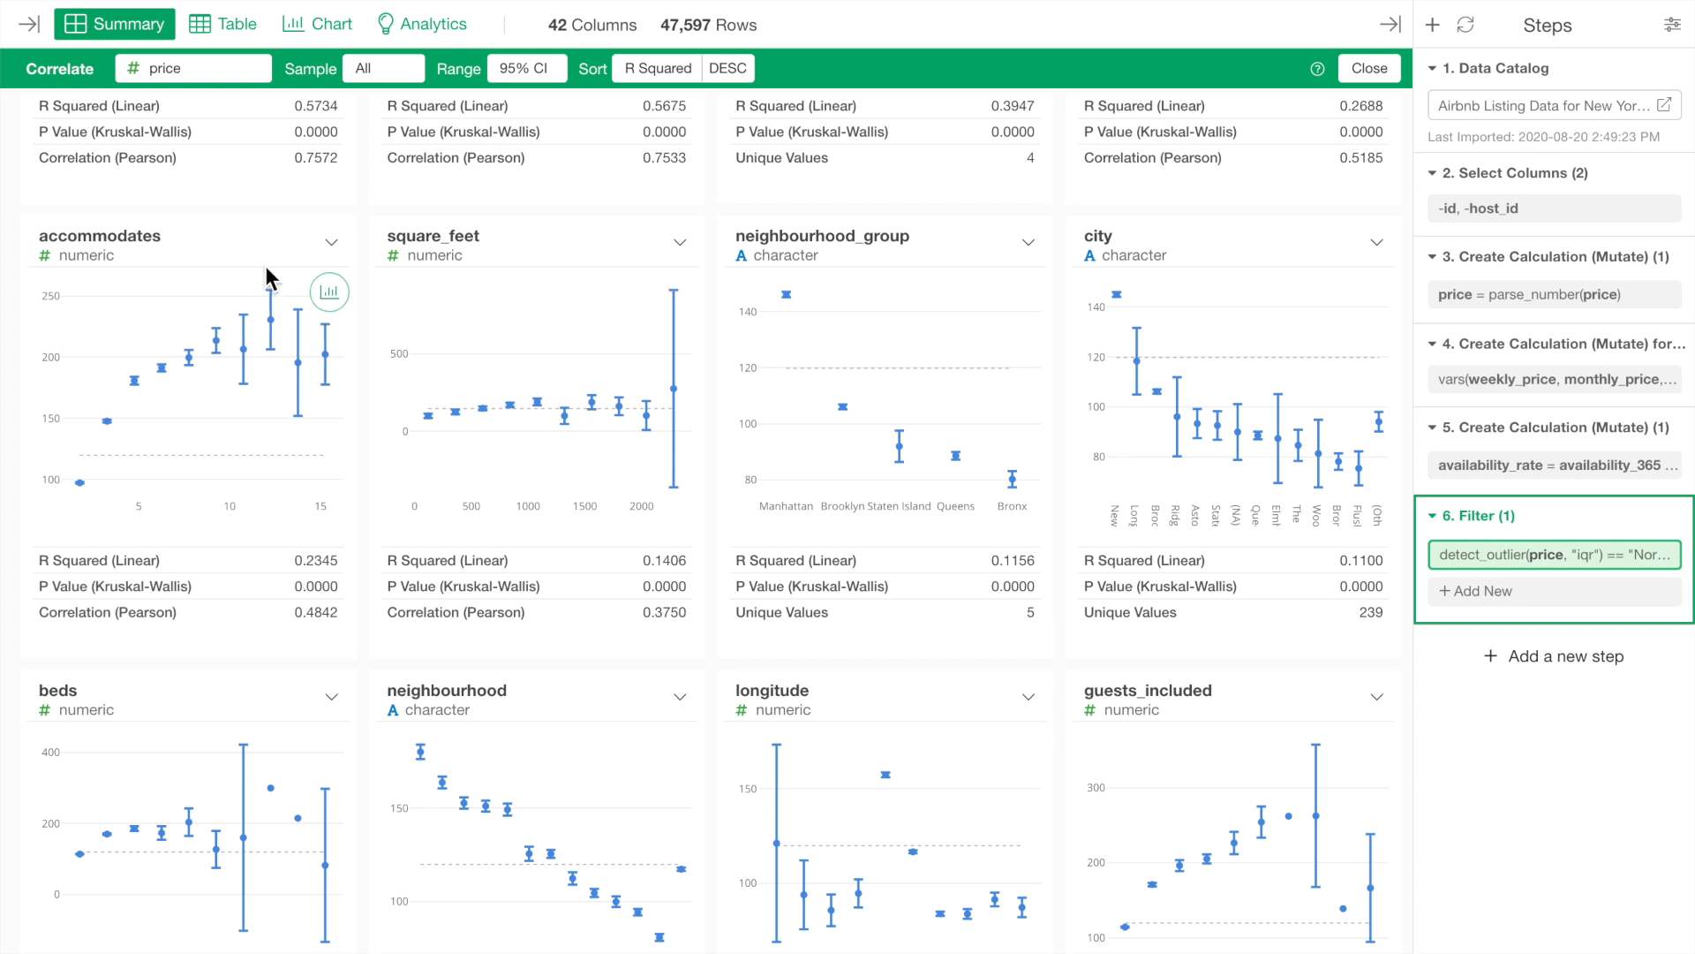
pyautogui.scroll(3)
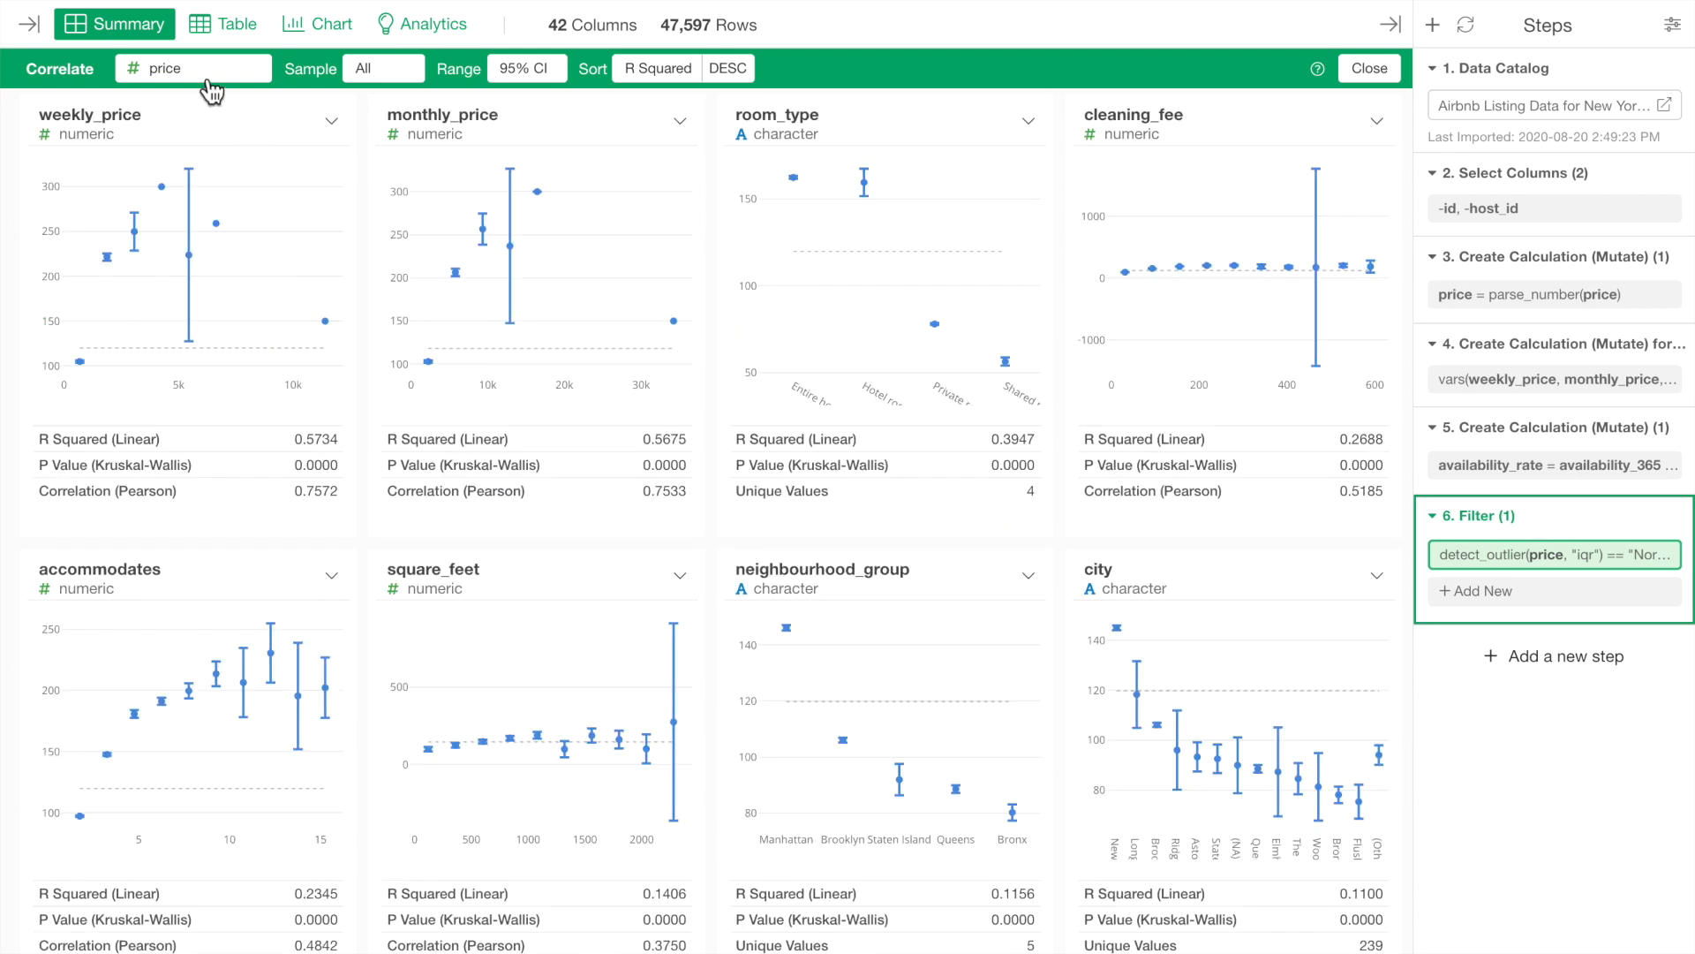
# Correlate against host_is_superhost and sort by AUC descending, number_of_reviews leading.
pyautogui.click(192, 68)
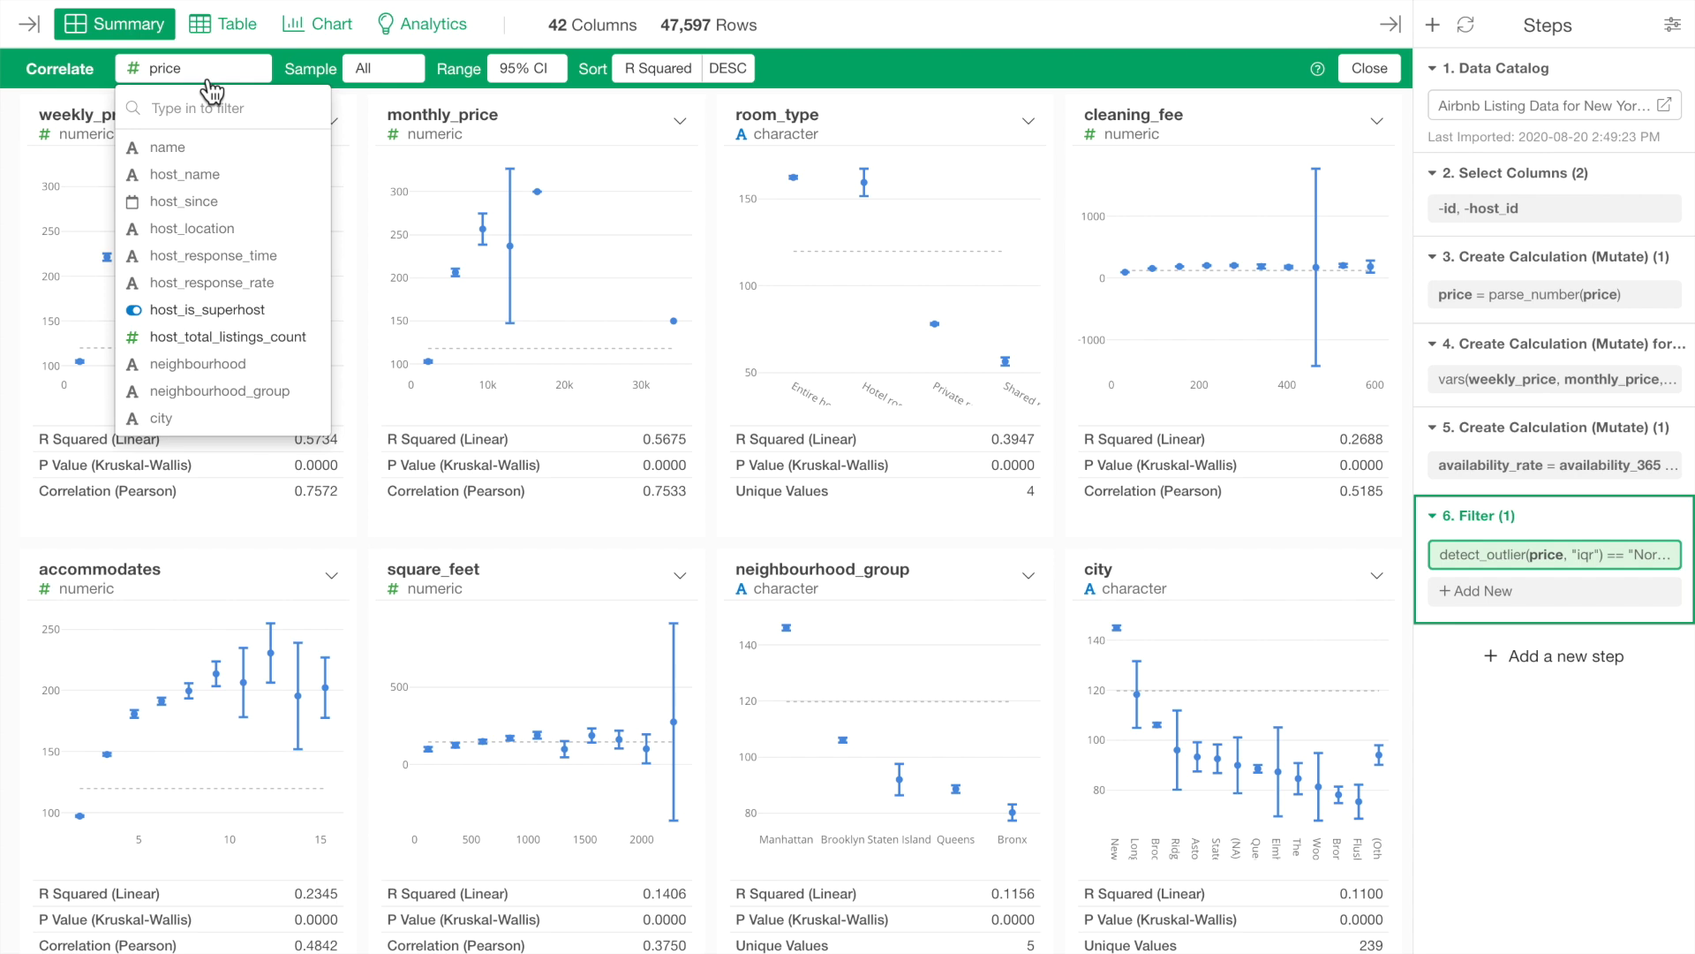
pyautogui.moveTo(212, 303)
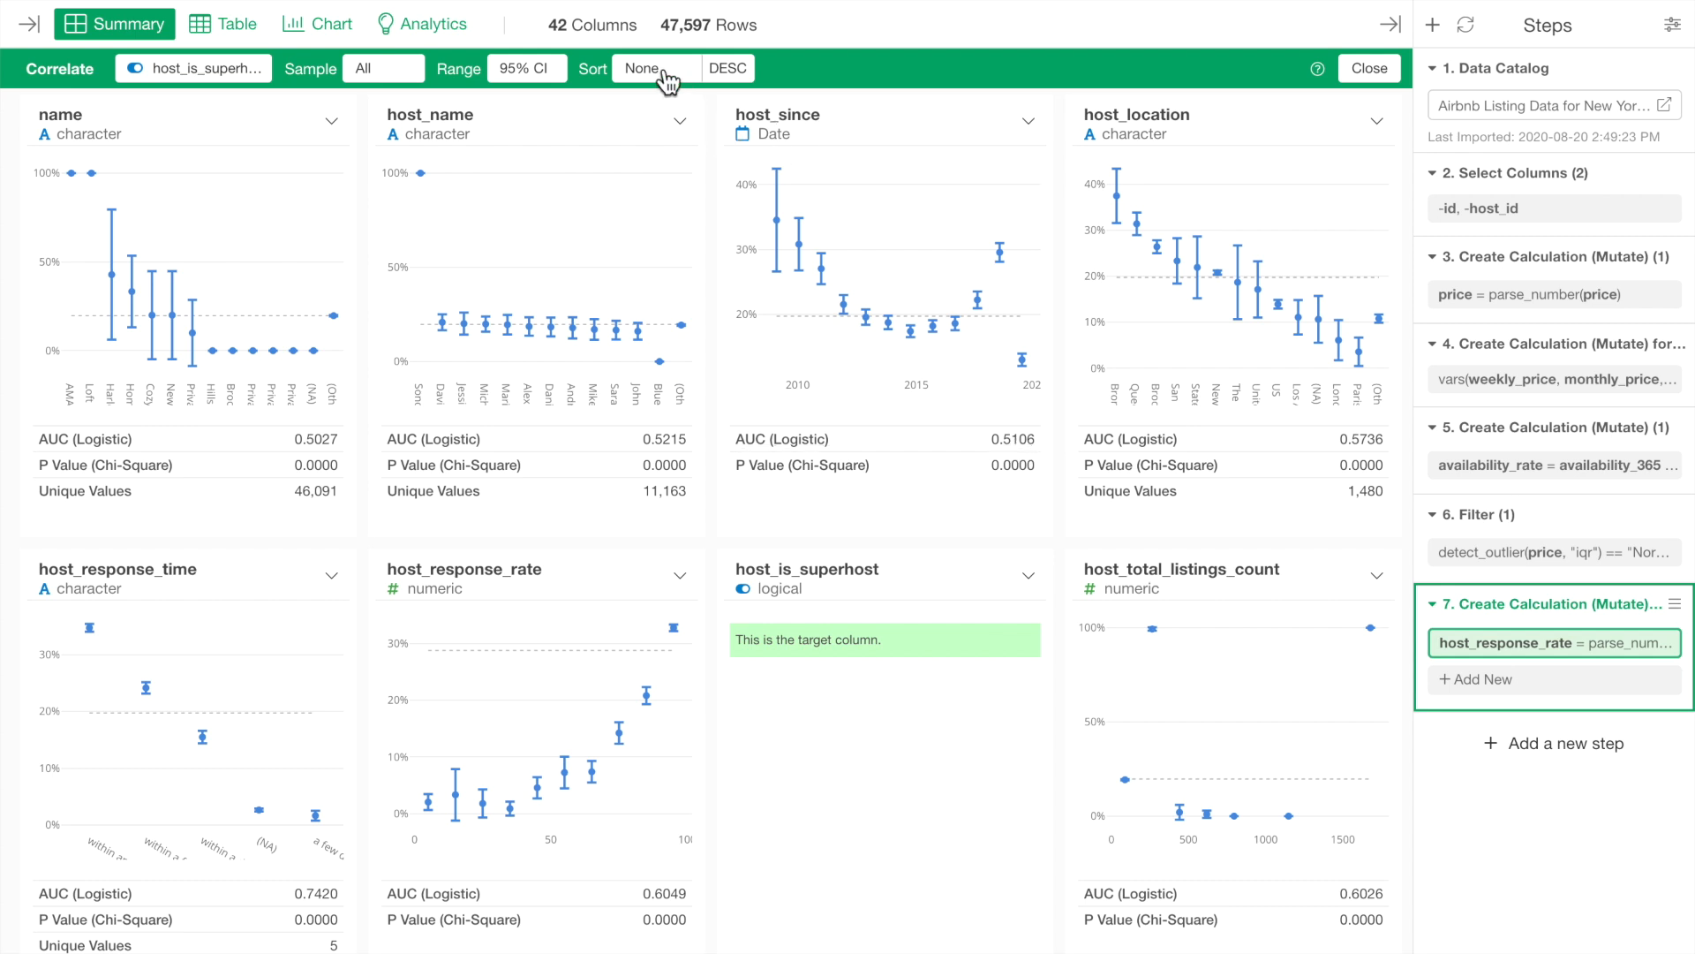
pyautogui.click(644, 68)
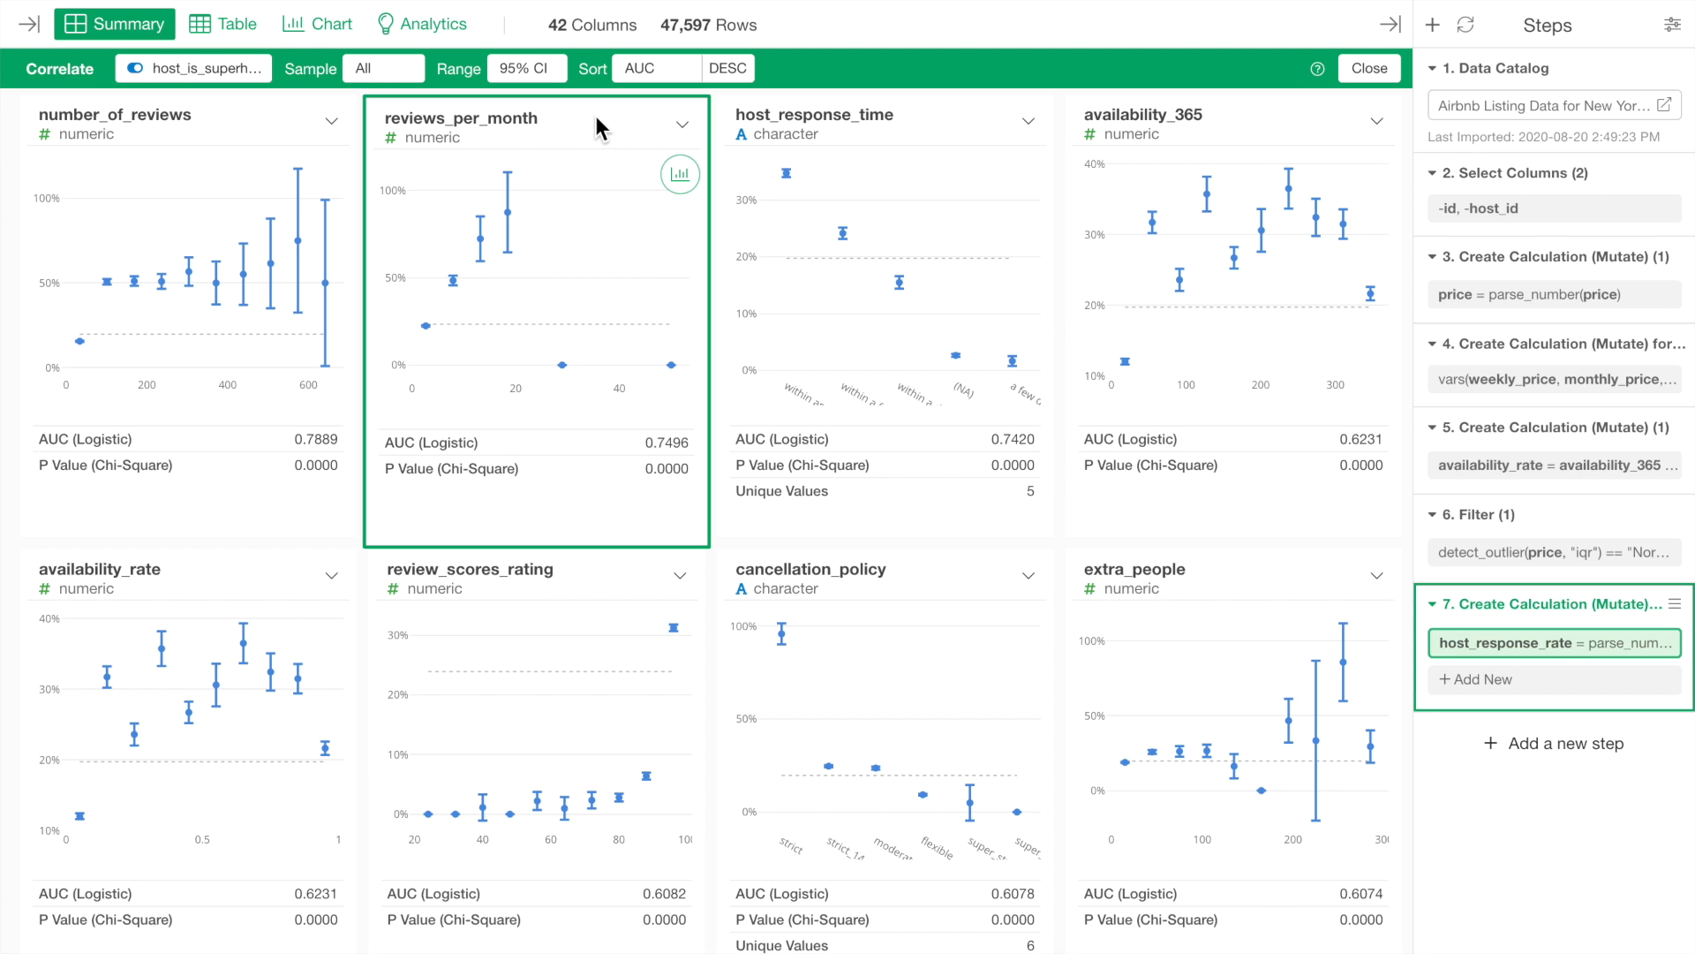
pyautogui.moveTo(427, 333)
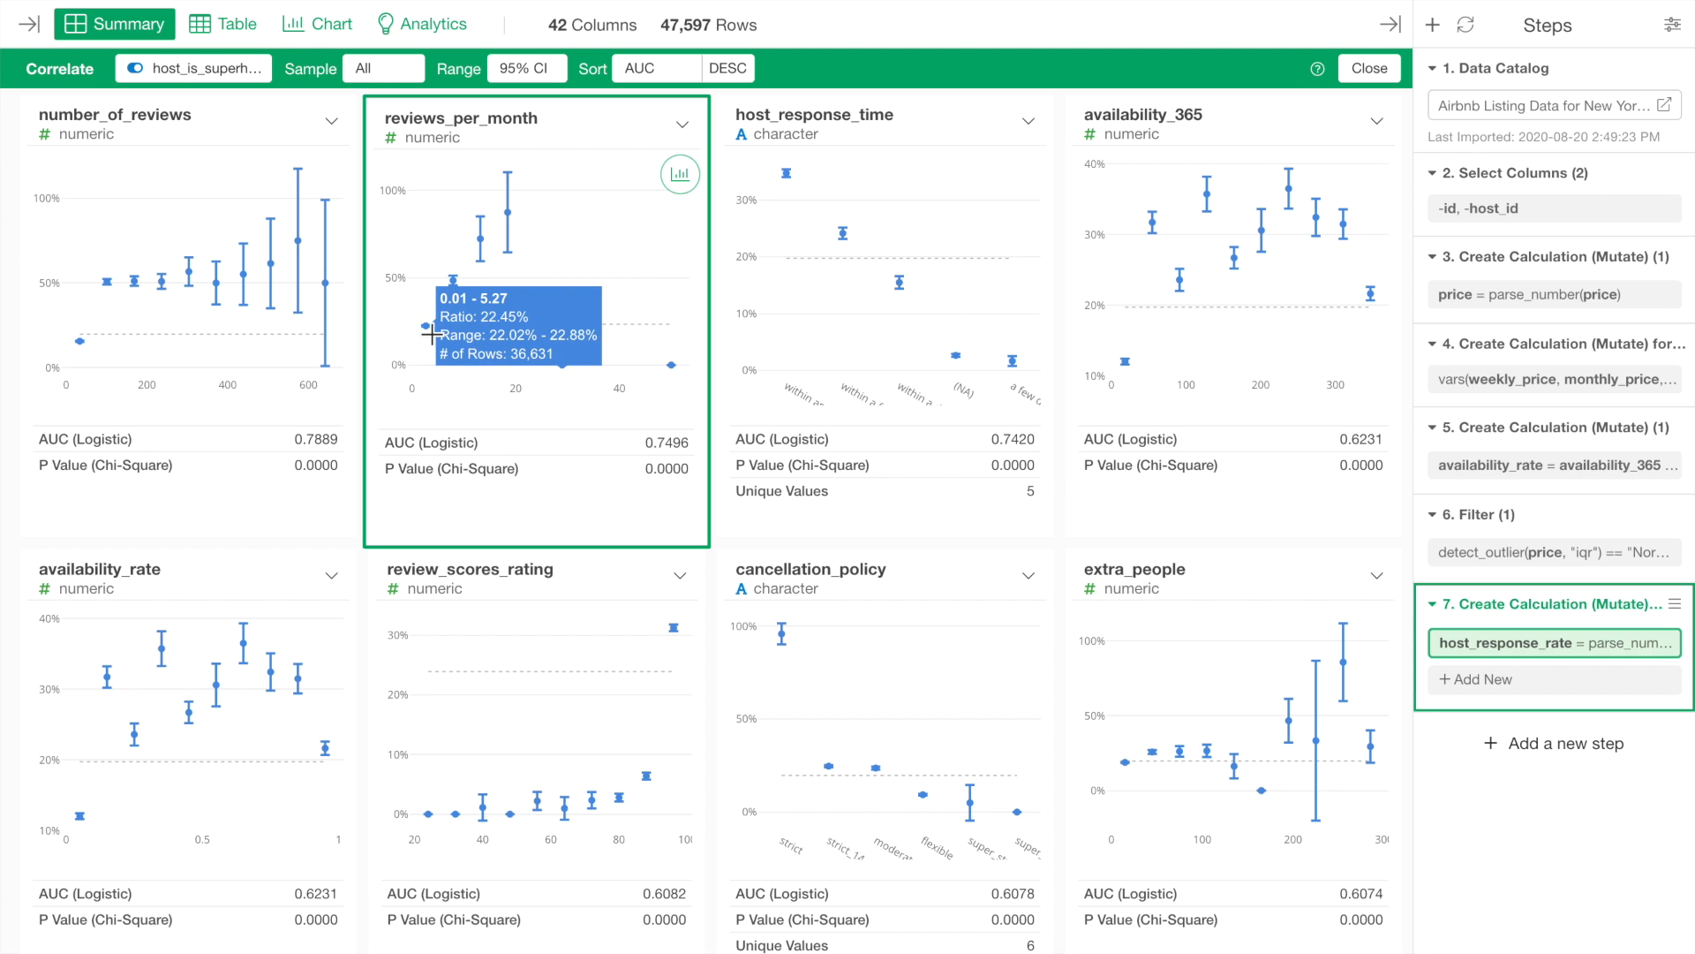
pyautogui.moveTo(454, 294)
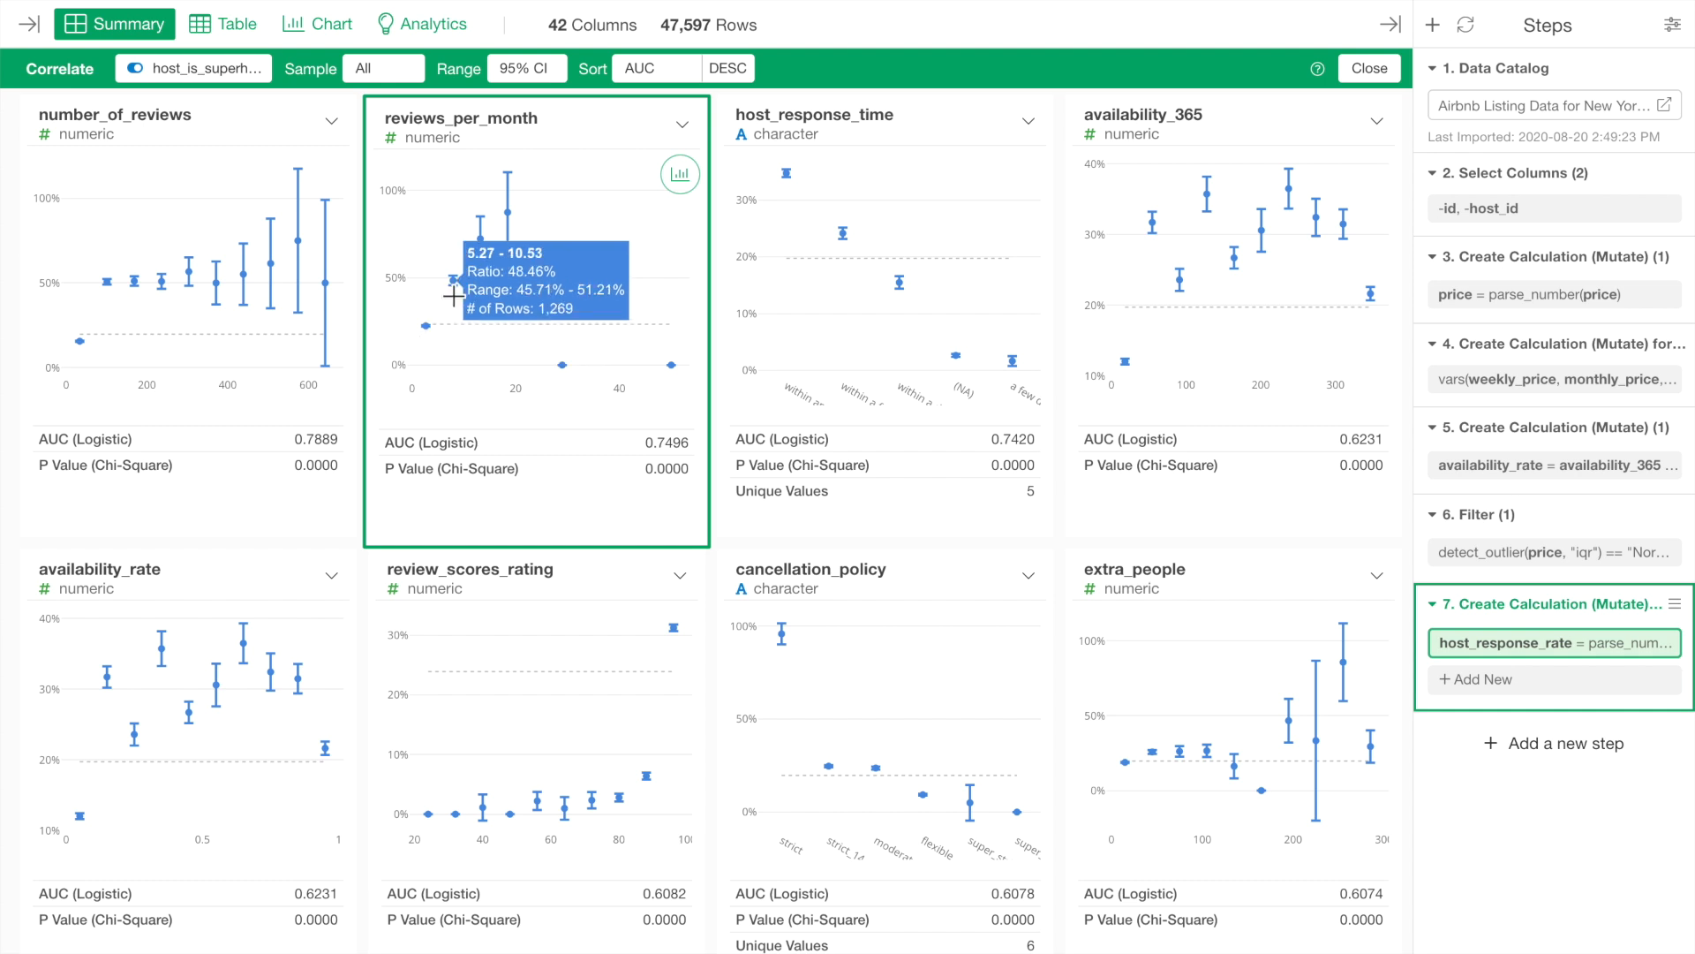
pyautogui.moveTo(503, 214)
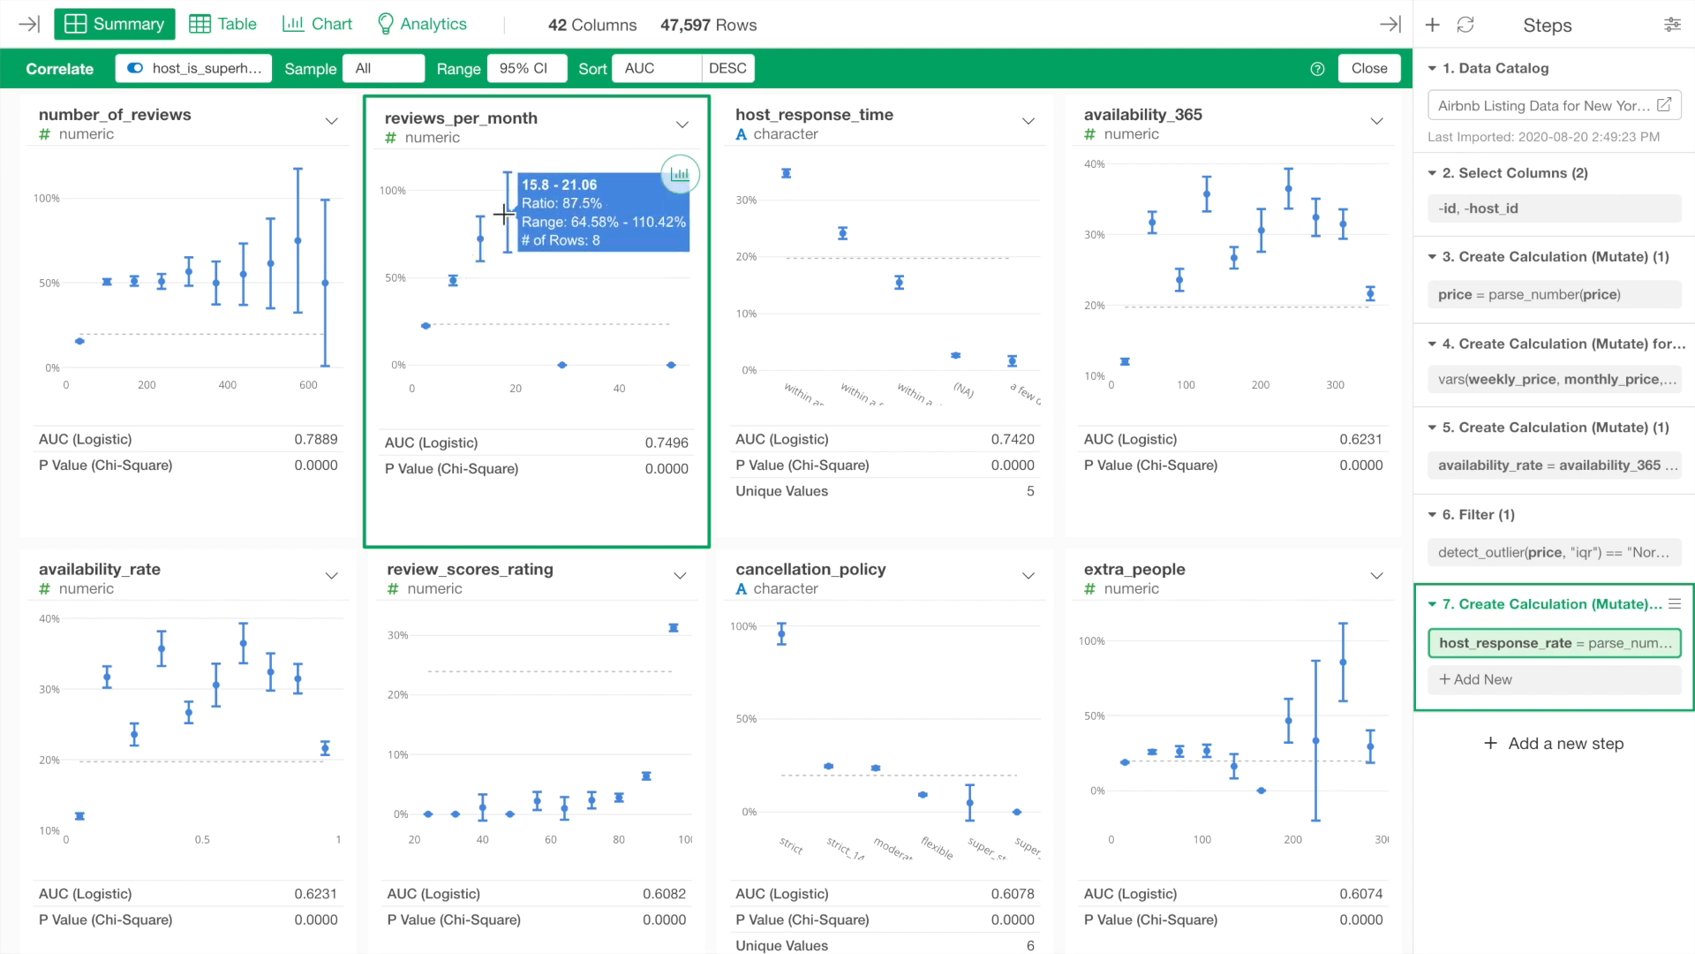
pyautogui.moveTo(517, 227)
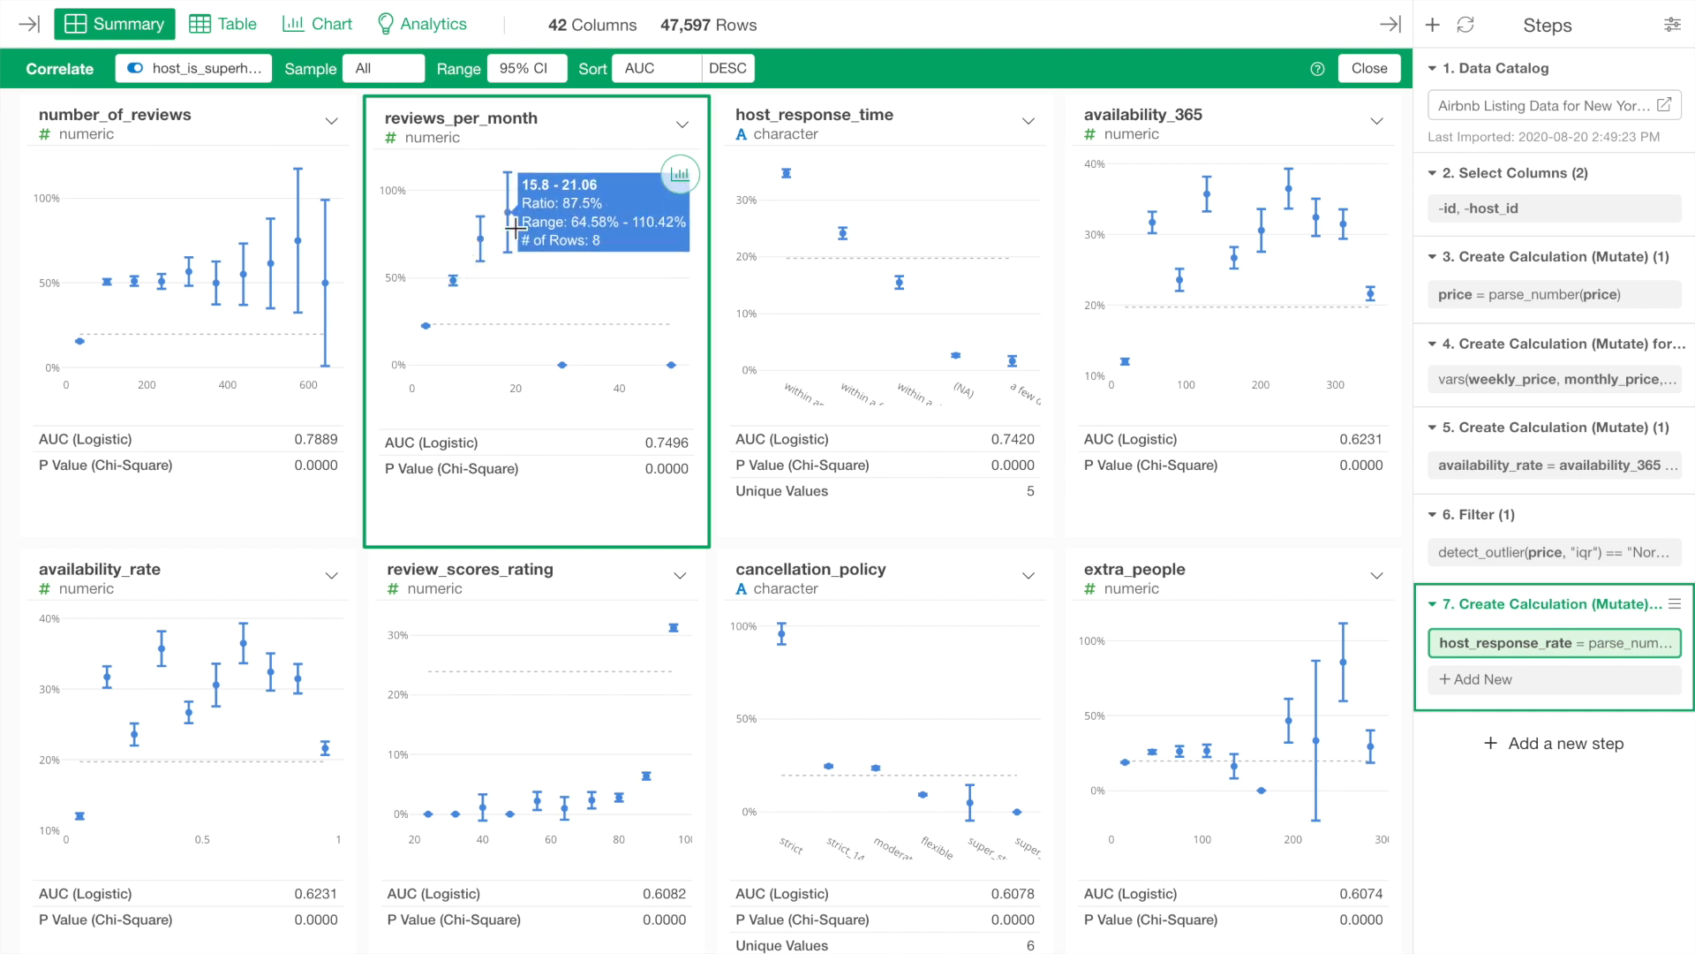
pyautogui.moveTo(558, 369)
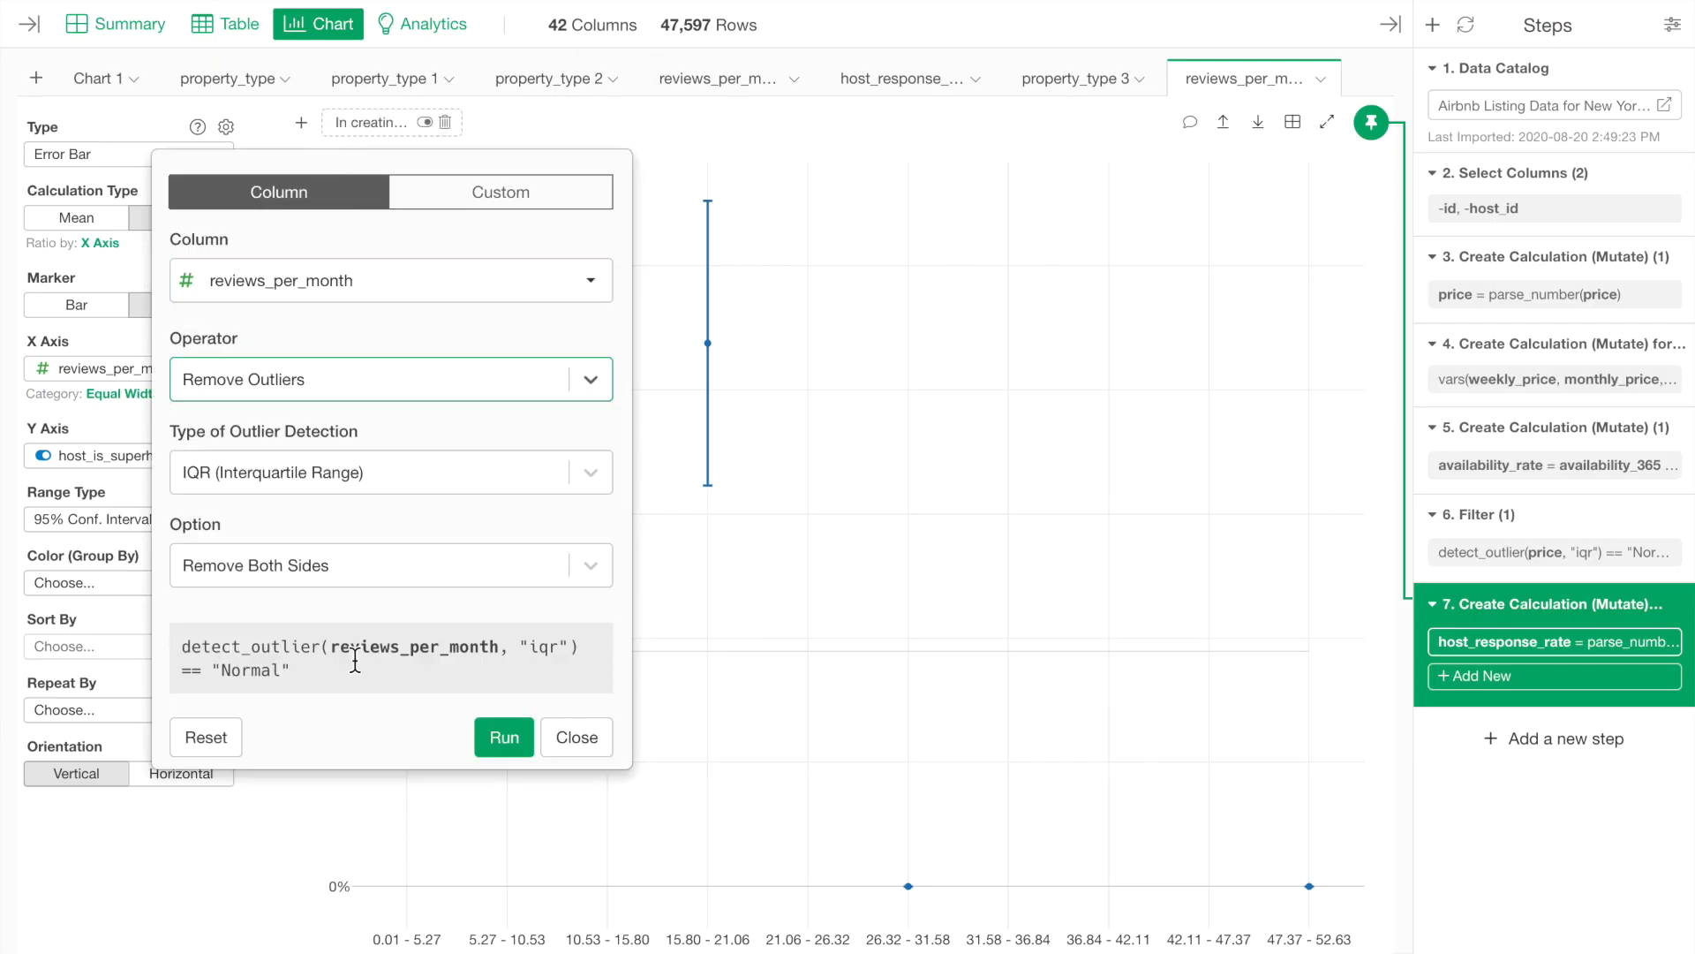
# Run the IQR outlier filter on reviews_per_month for the superhost error bar chart.
pyautogui.click(503, 737)
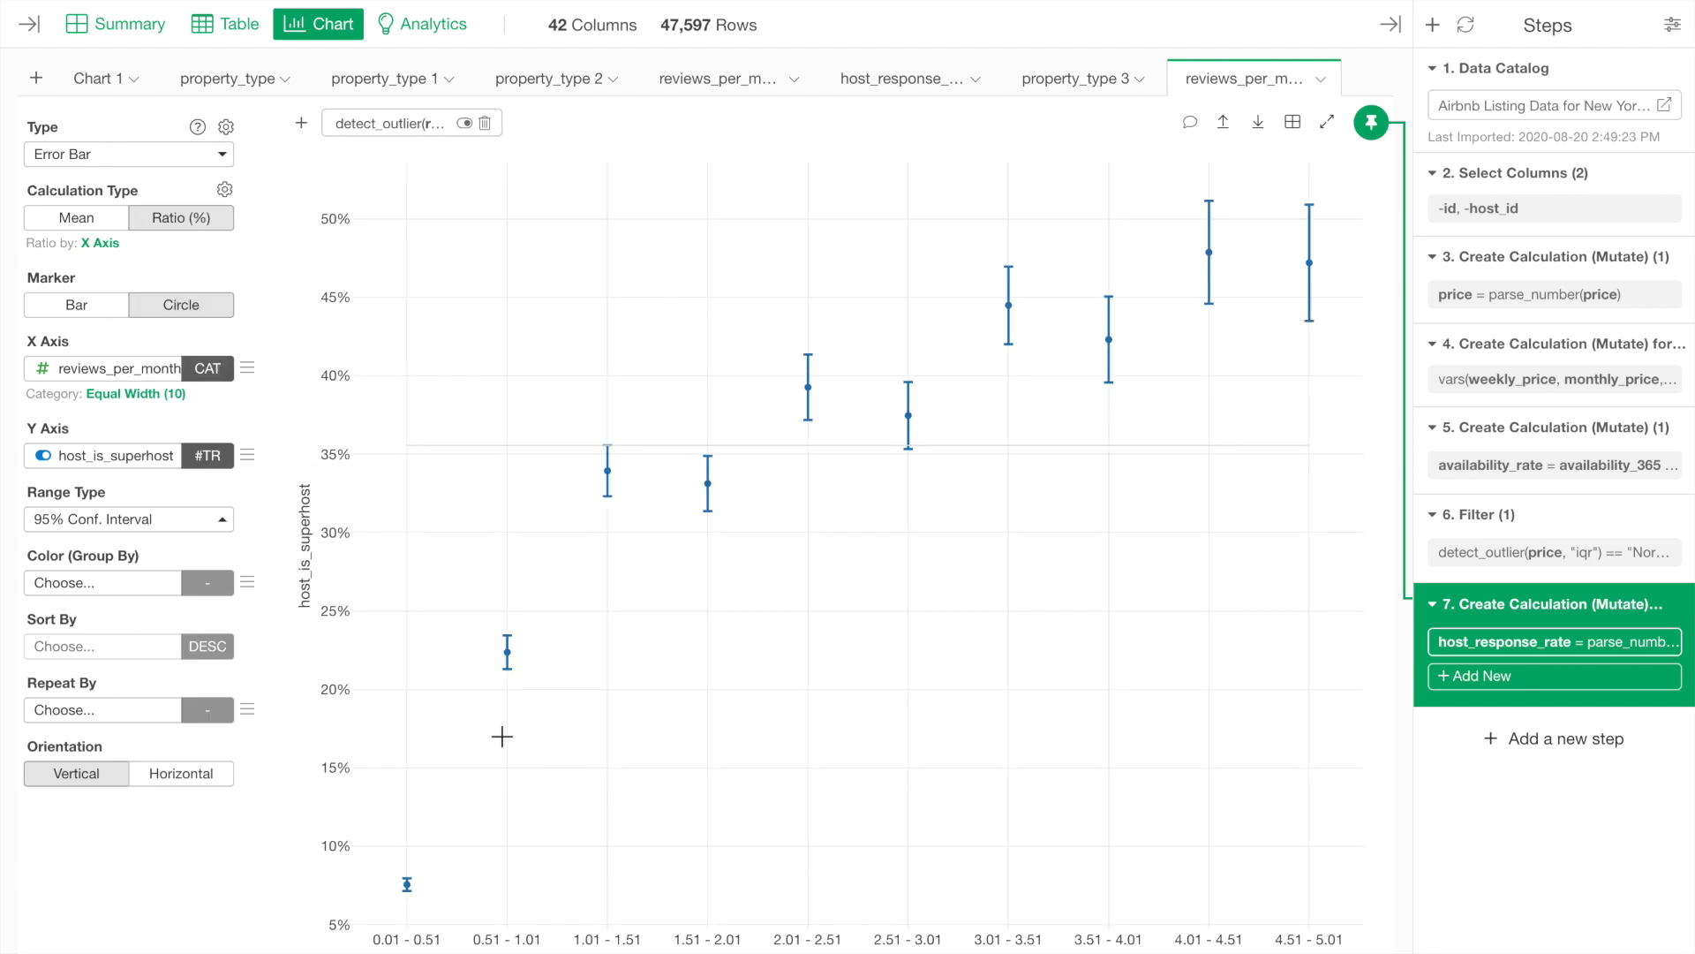
pyautogui.moveTo(1049, 801)
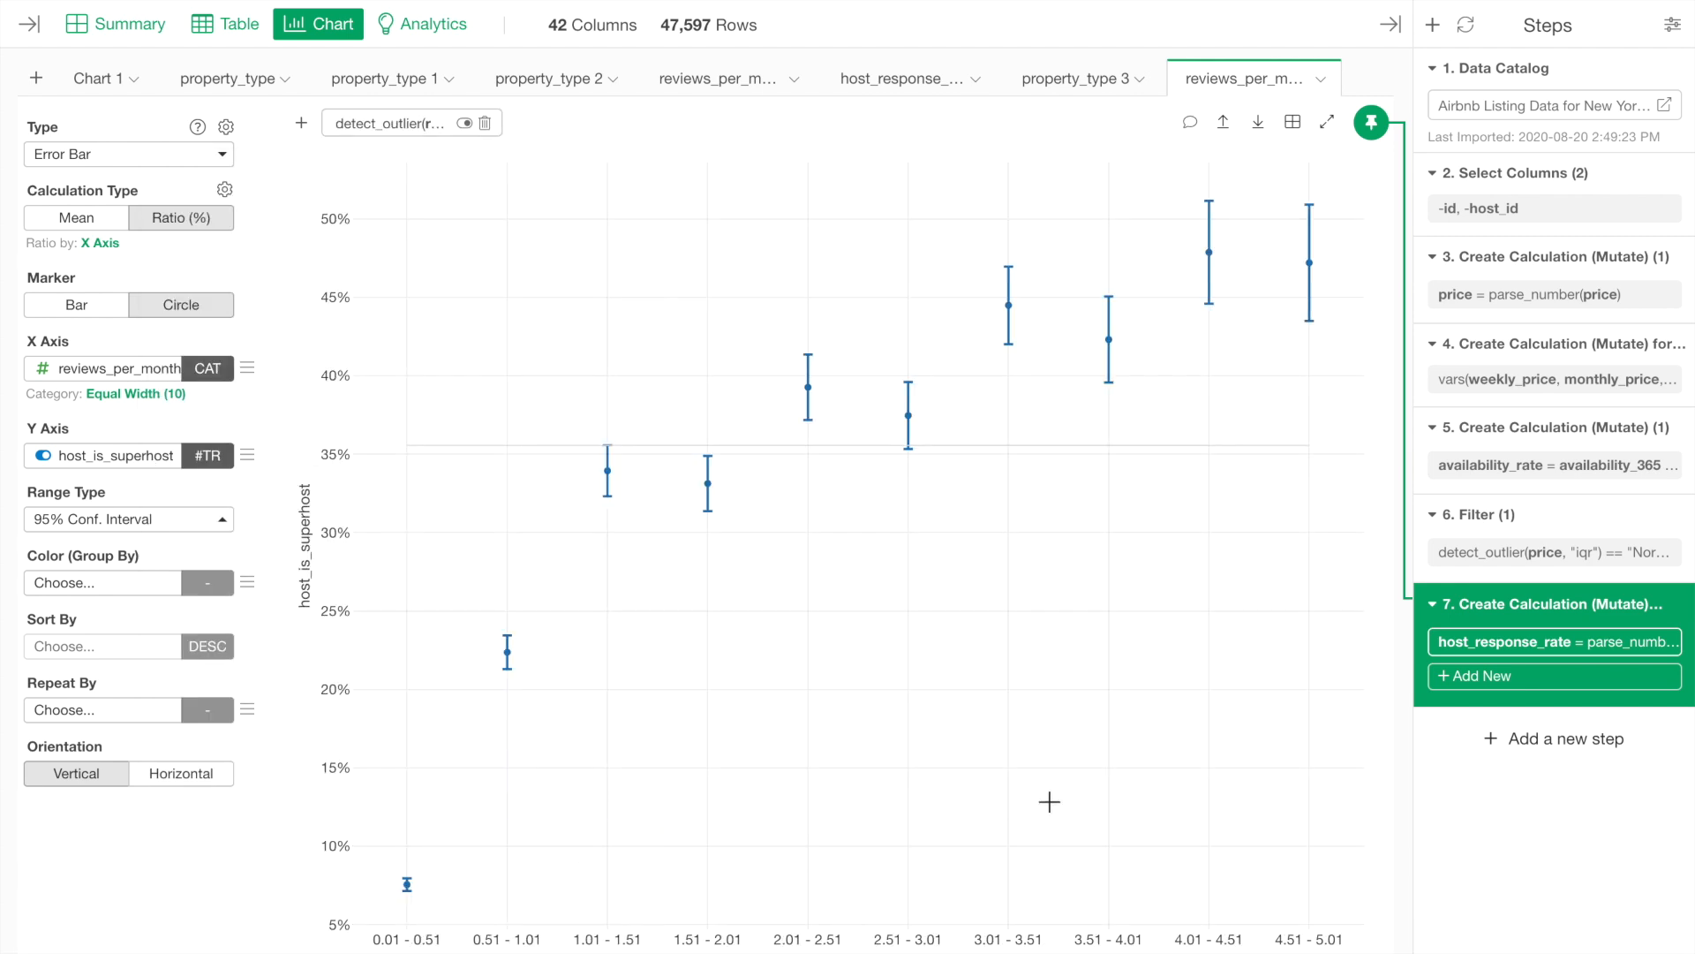
pyautogui.moveTo(1309, 274)
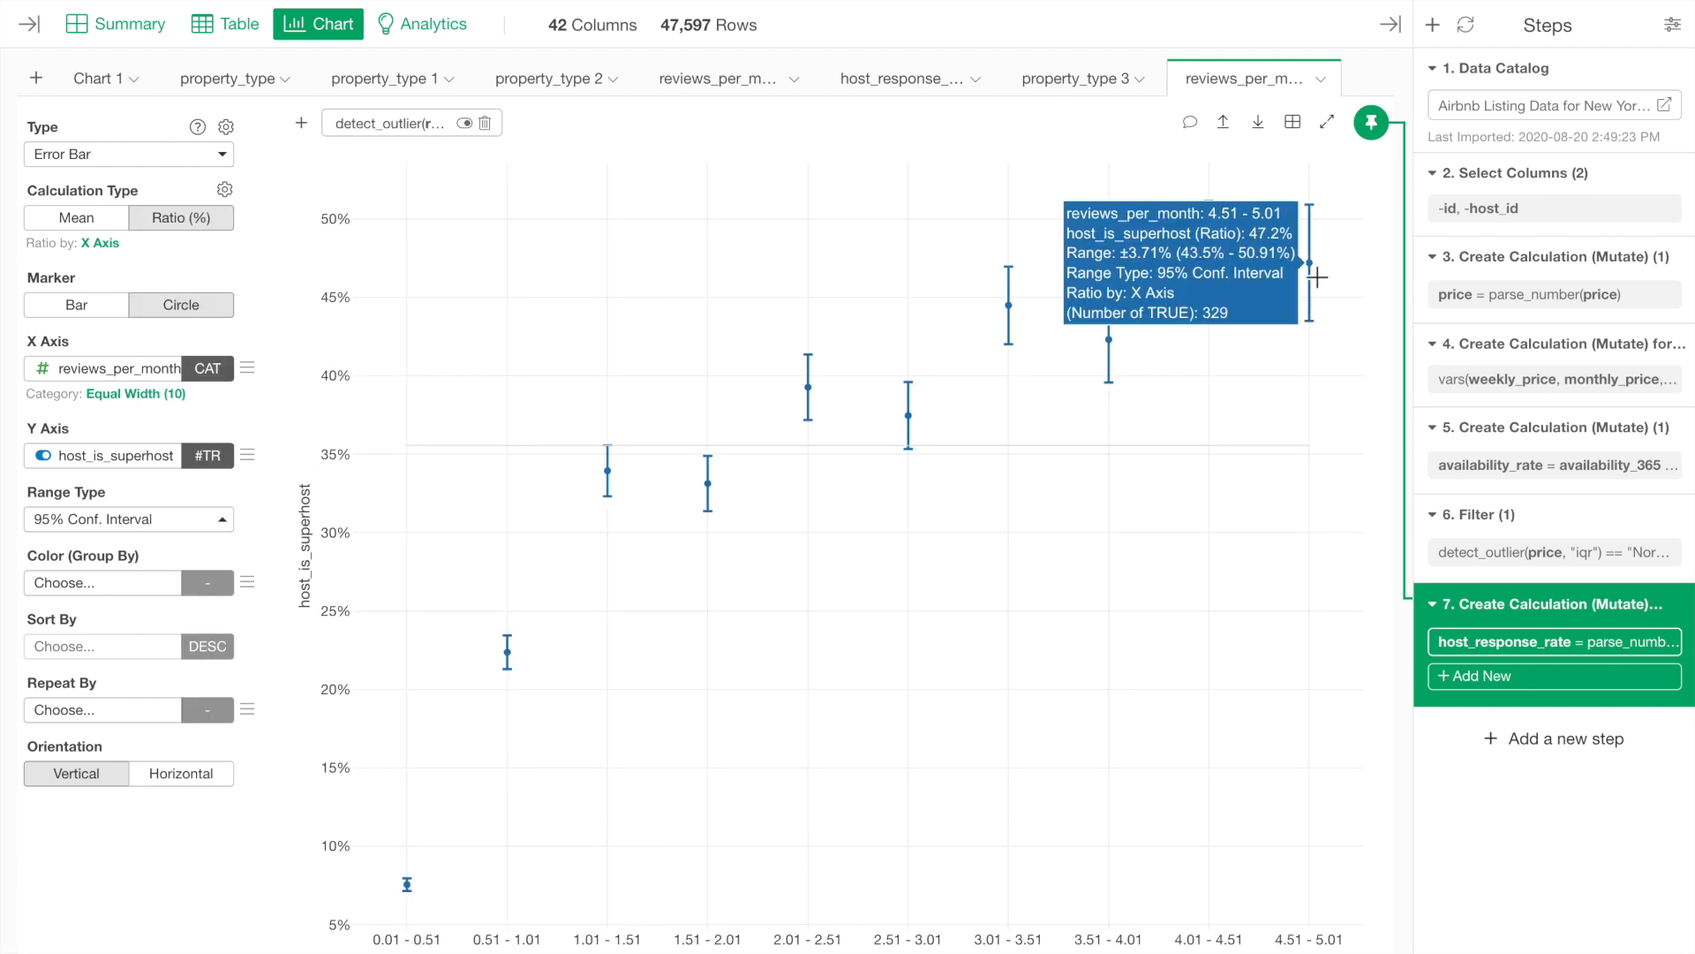
pyautogui.moveTo(704, 492)
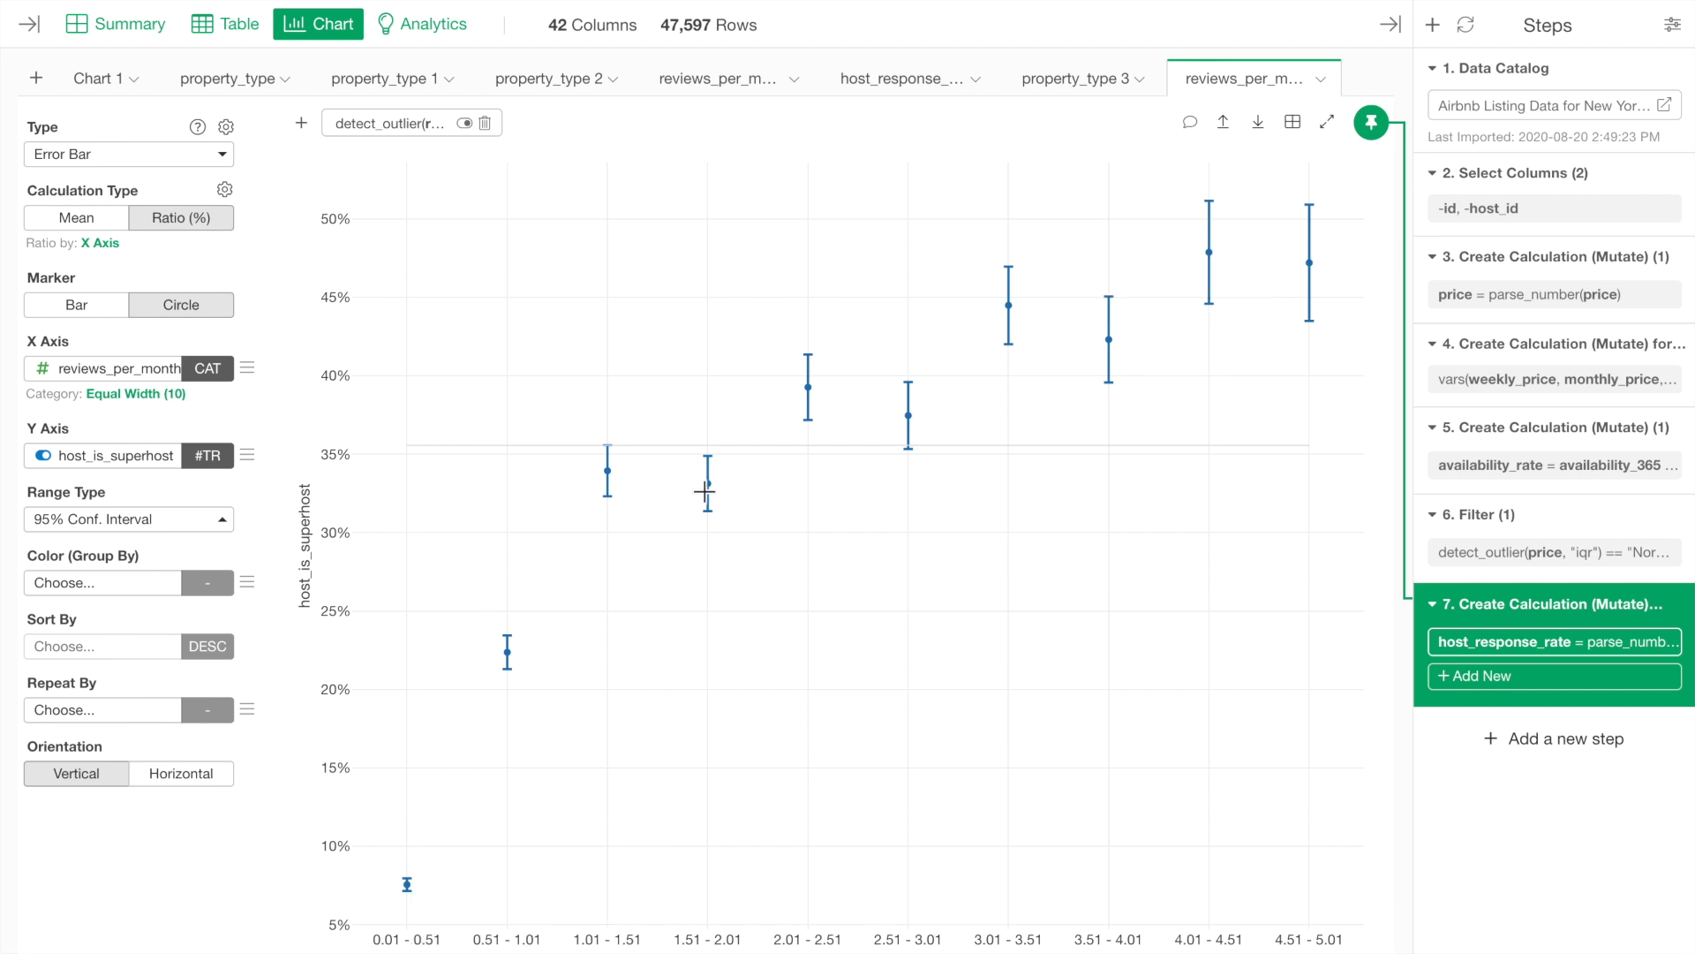
pyautogui.moveTo(1072, 608)
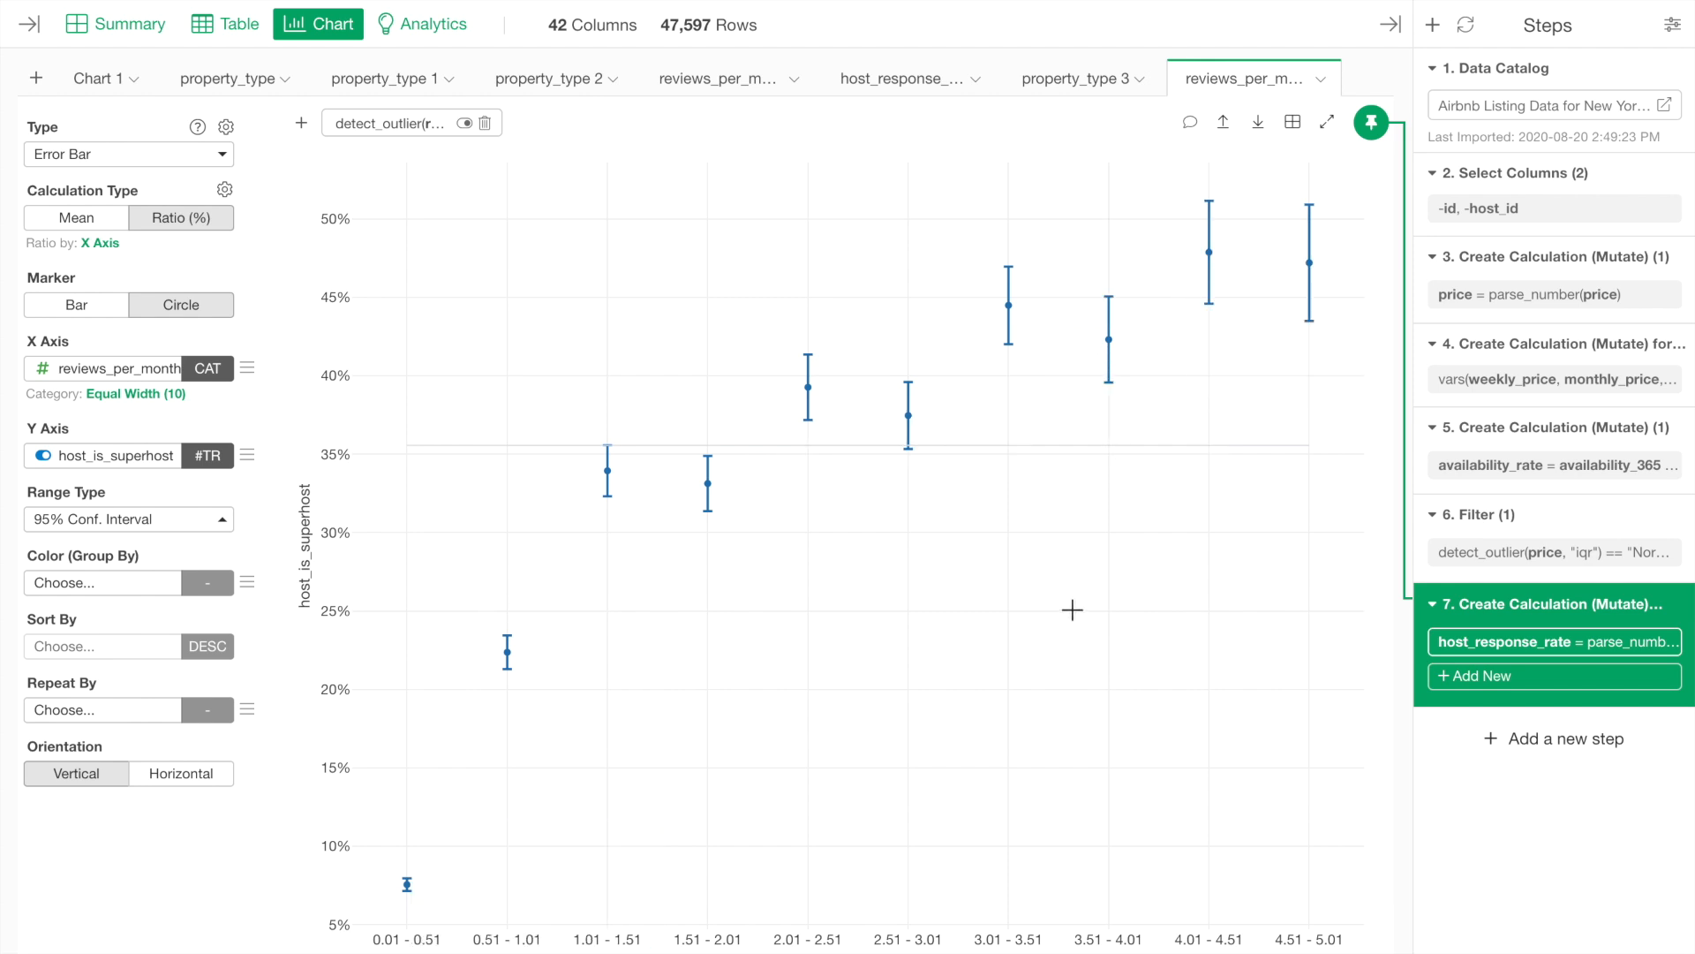